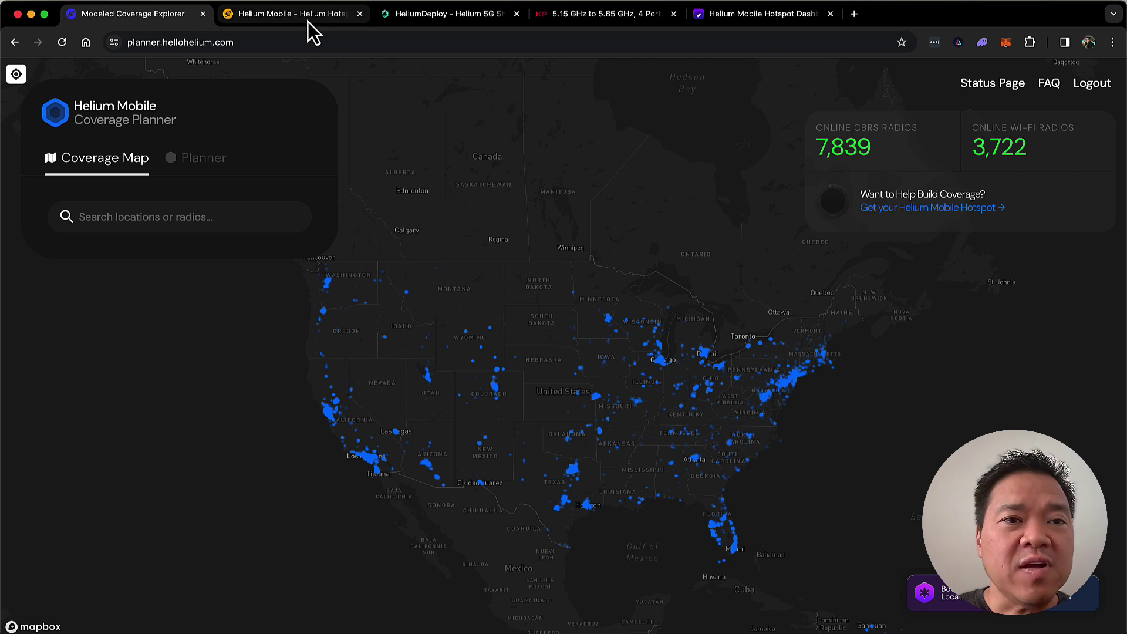
Glance at the hotspot product page, then zoom the map to a hotspot near W 88th Ave, Denver.
left_click(290, 13)
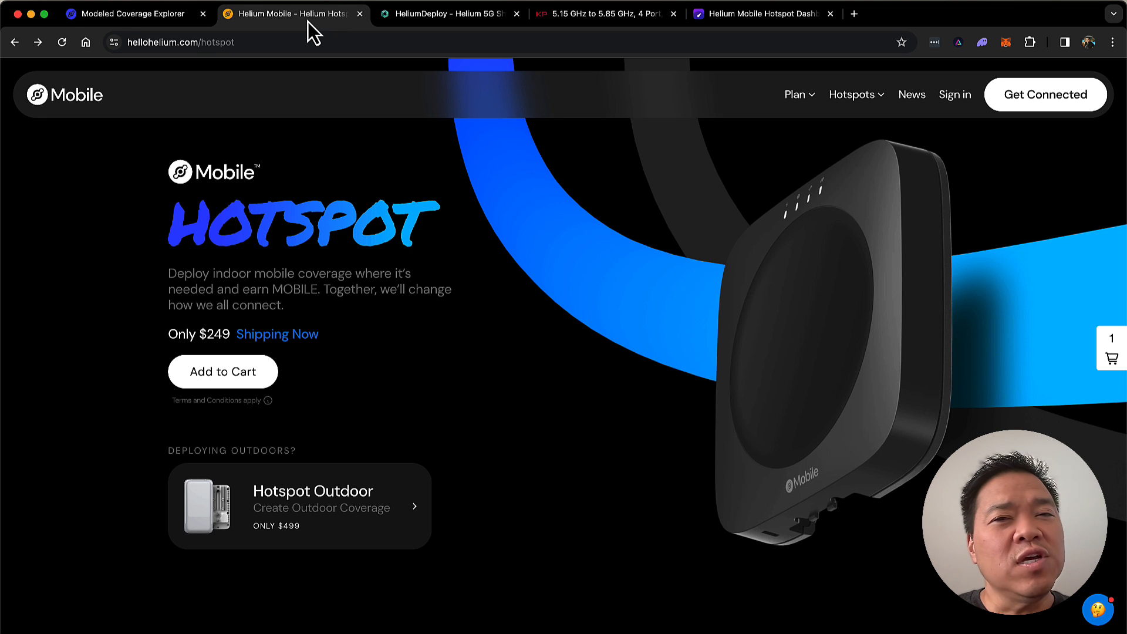
left_click(135, 14)
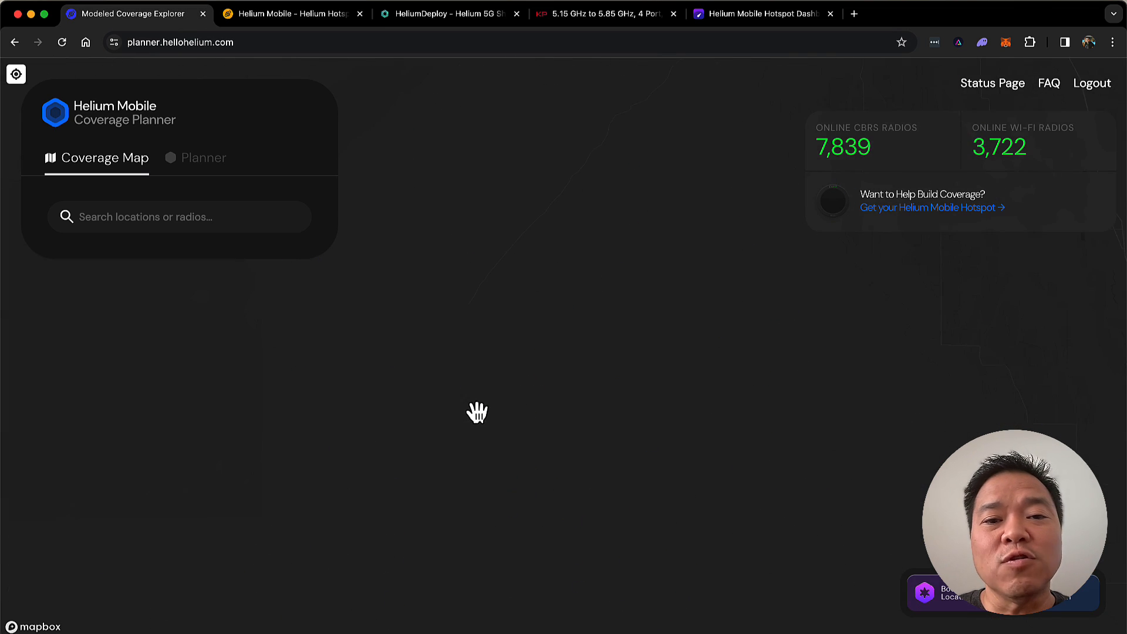
left_click_drag(477, 412, 511, 424)
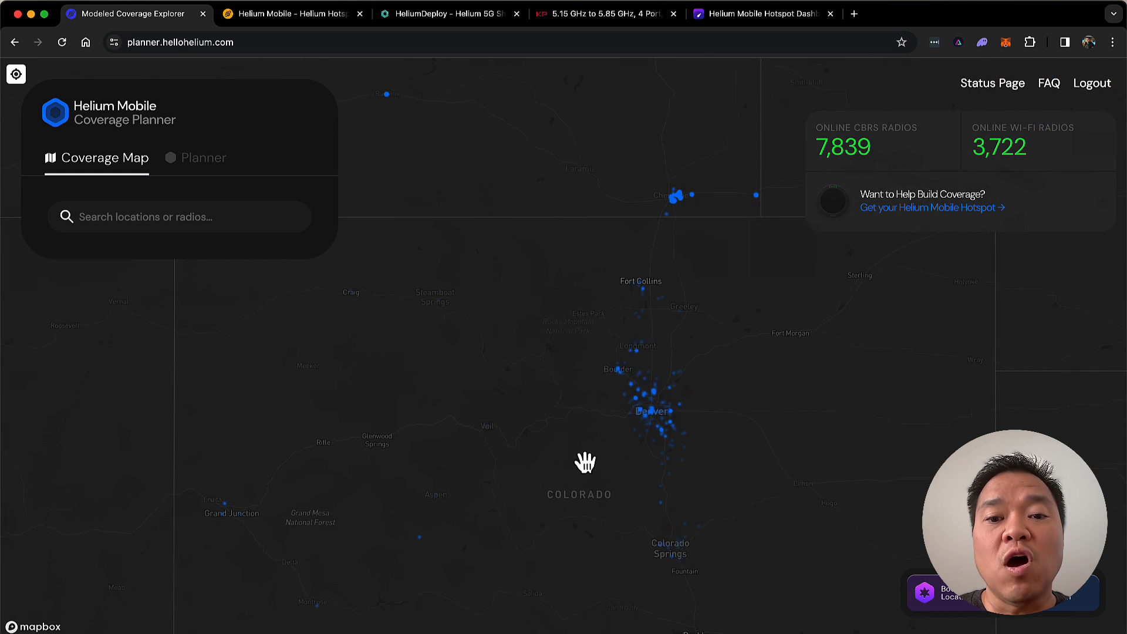
left_click_drag(585, 462, 662, 465)
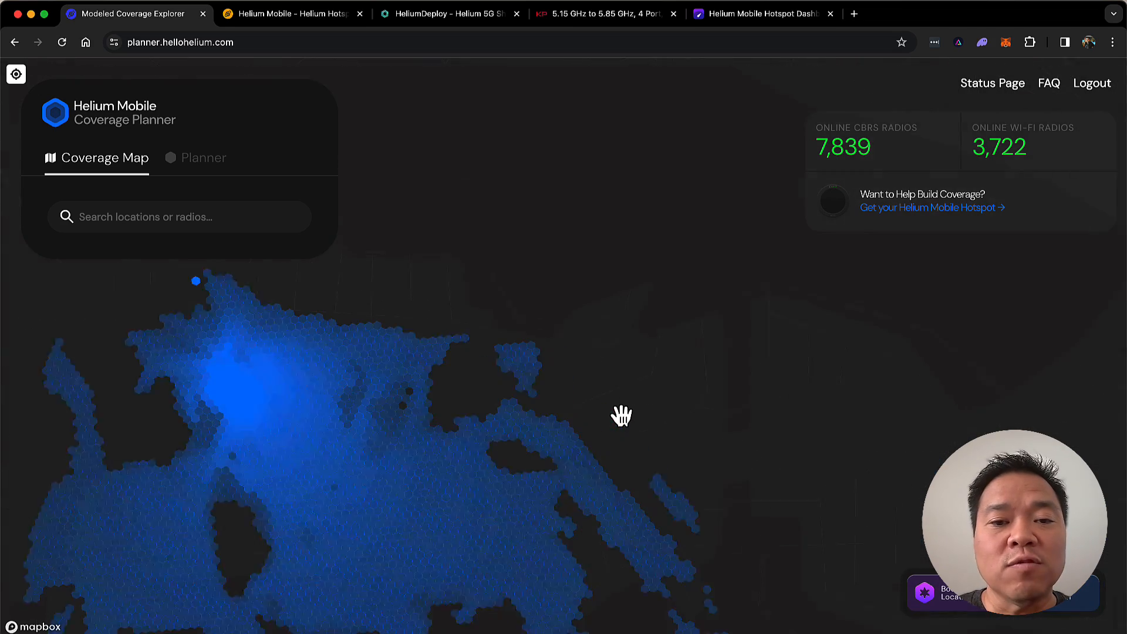
left_click_drag(621, 416, 460, 349)
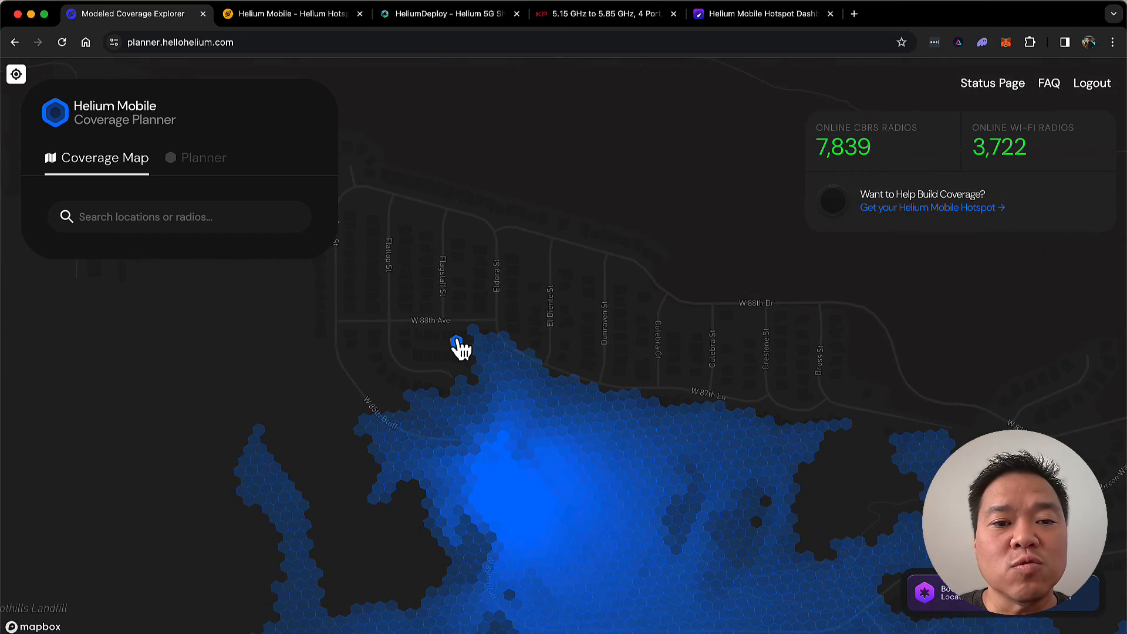
Open the Small Daffodil Albatross radio's details and show its $2.14 rewards in dollars.
left_click(460, 347)
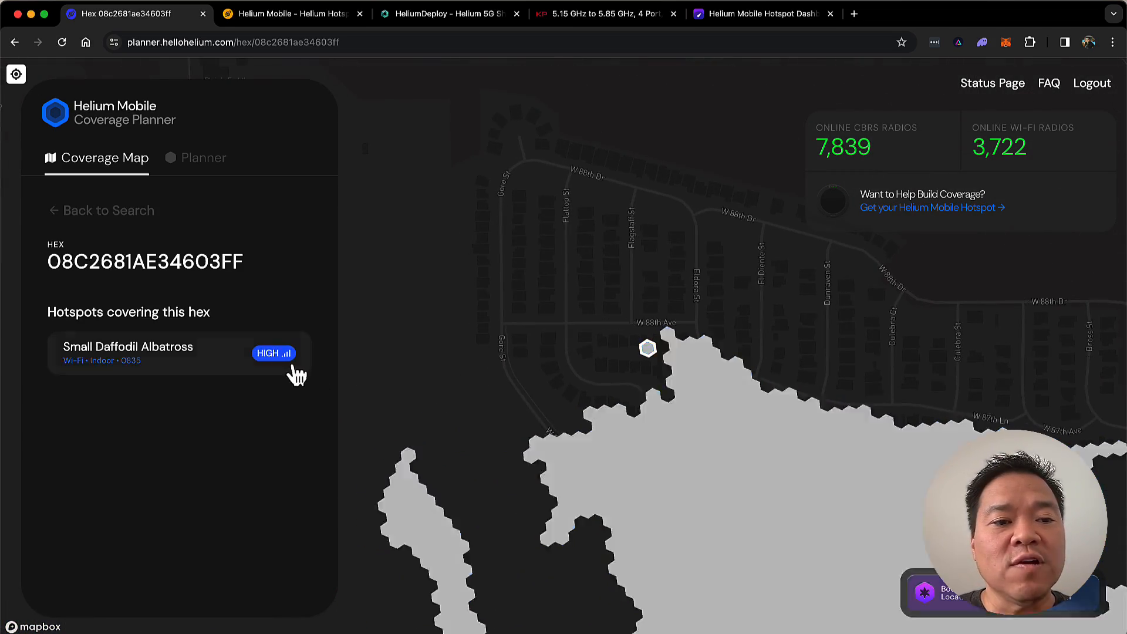
left_click(129, 354)
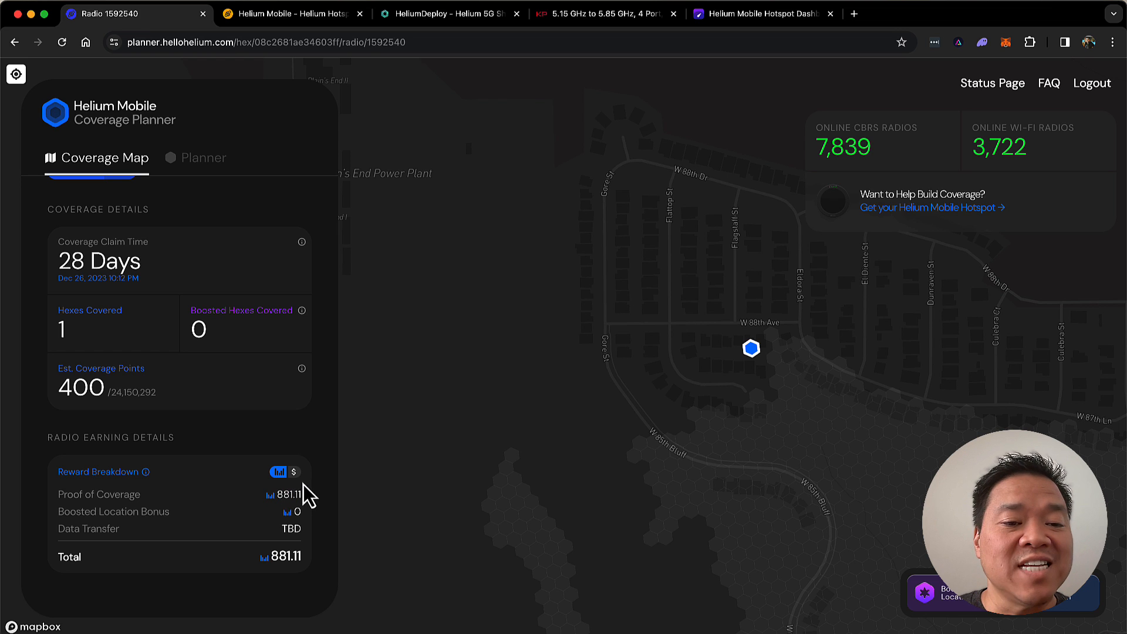
left_click(295, 471)
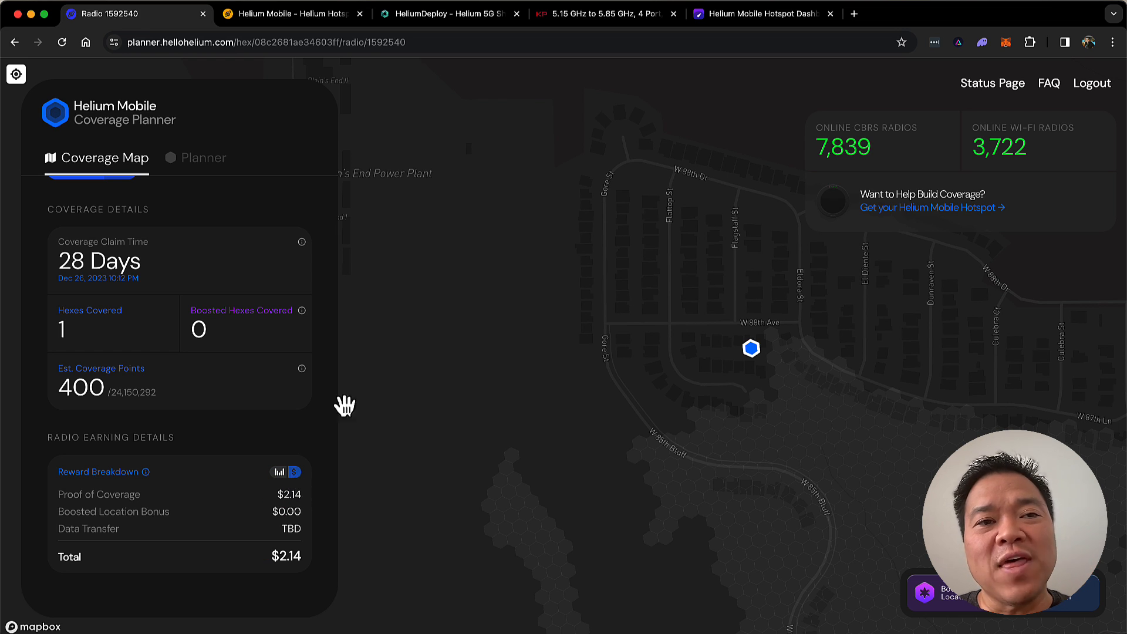
left_click(293, 14)
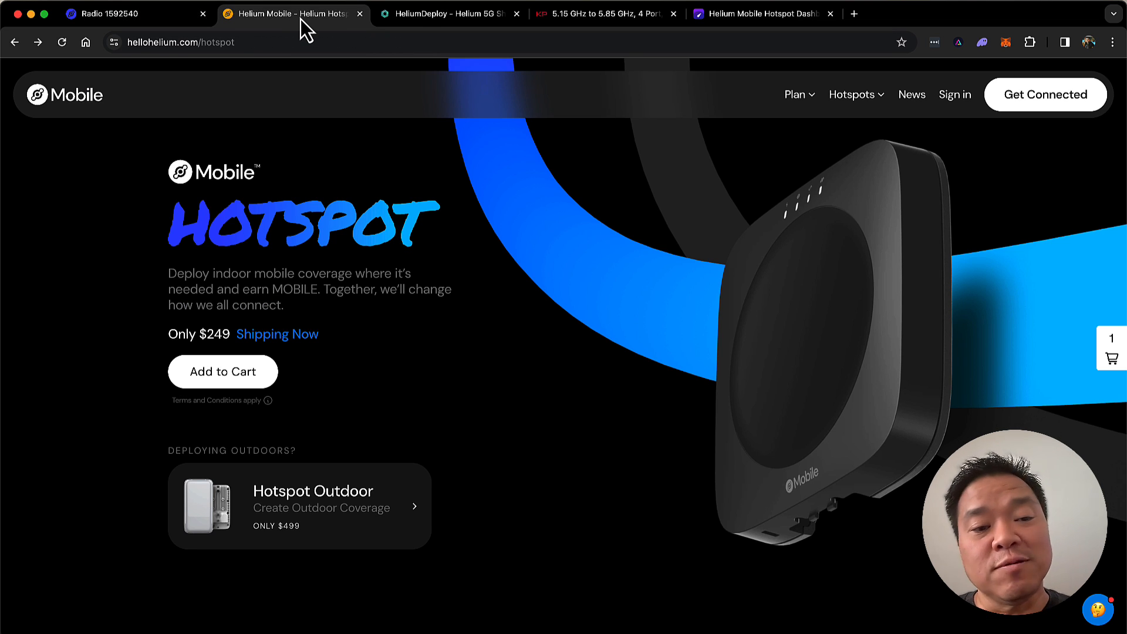
mouse_move(346, 522)
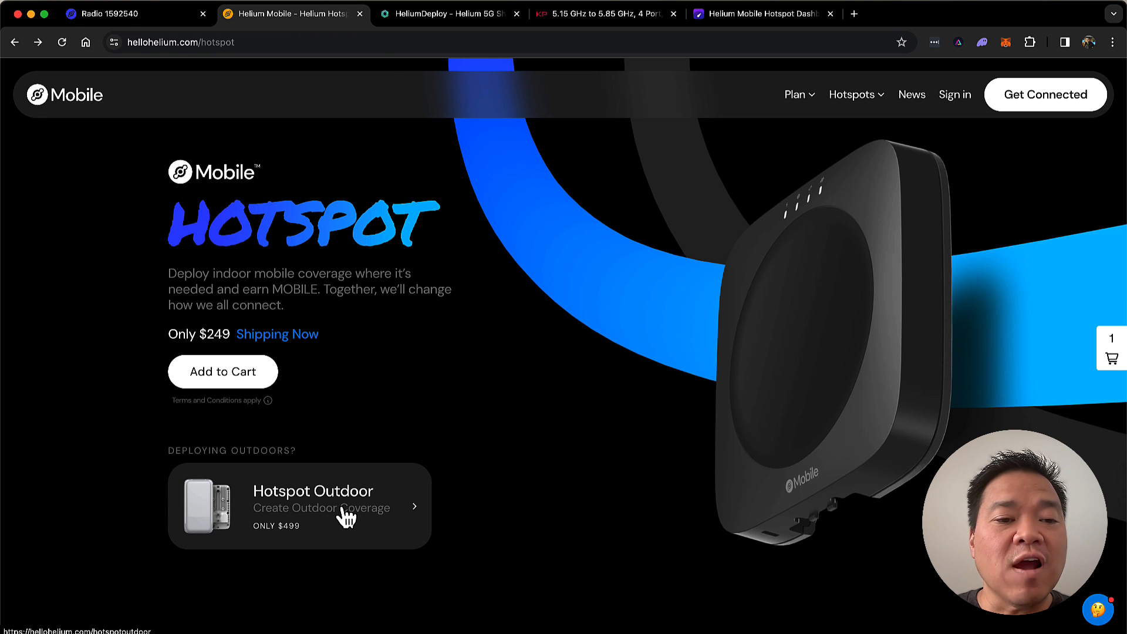
View the $499 Hotspot Outdoor product page, then return to Radio 1592540's coverage details.
left_click(341, 516)
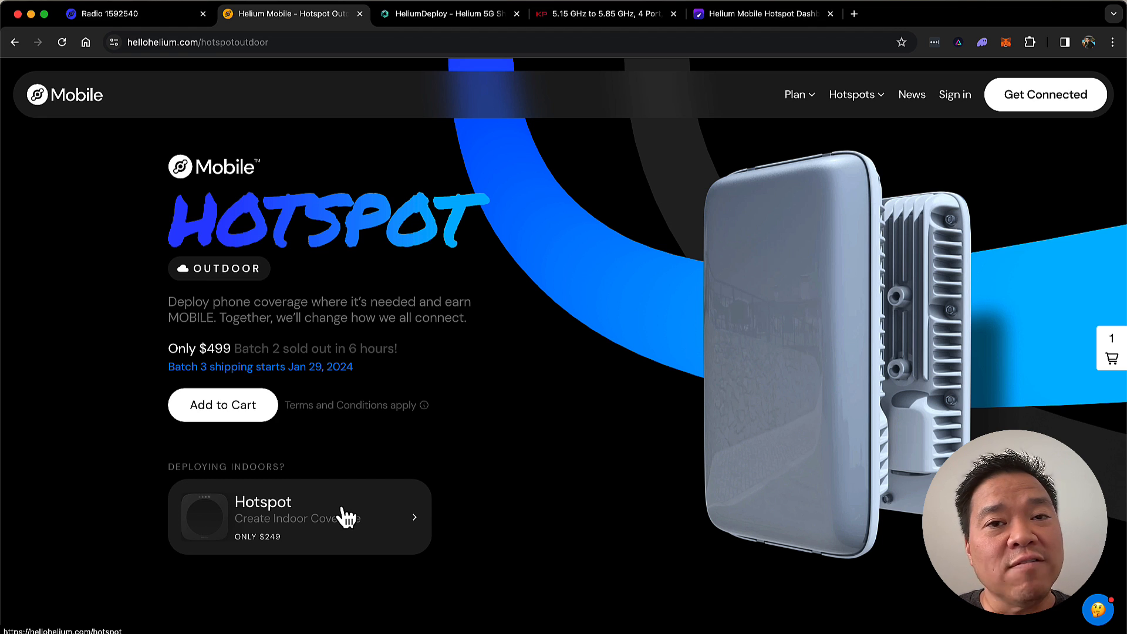
left_click(135, 12)
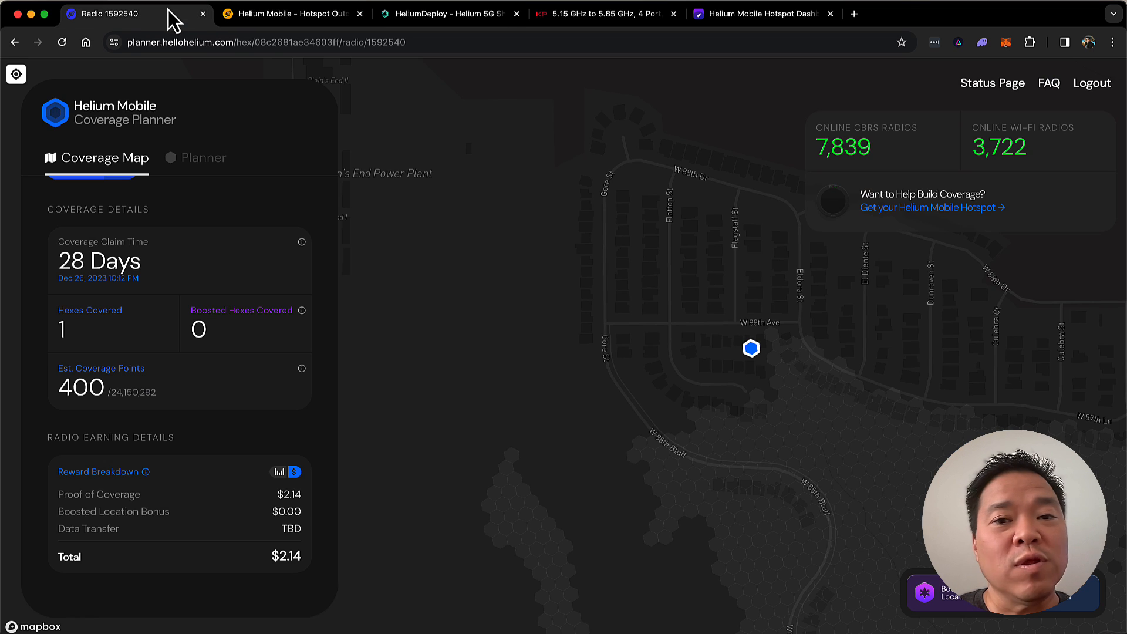
mouse_move(881, 153)
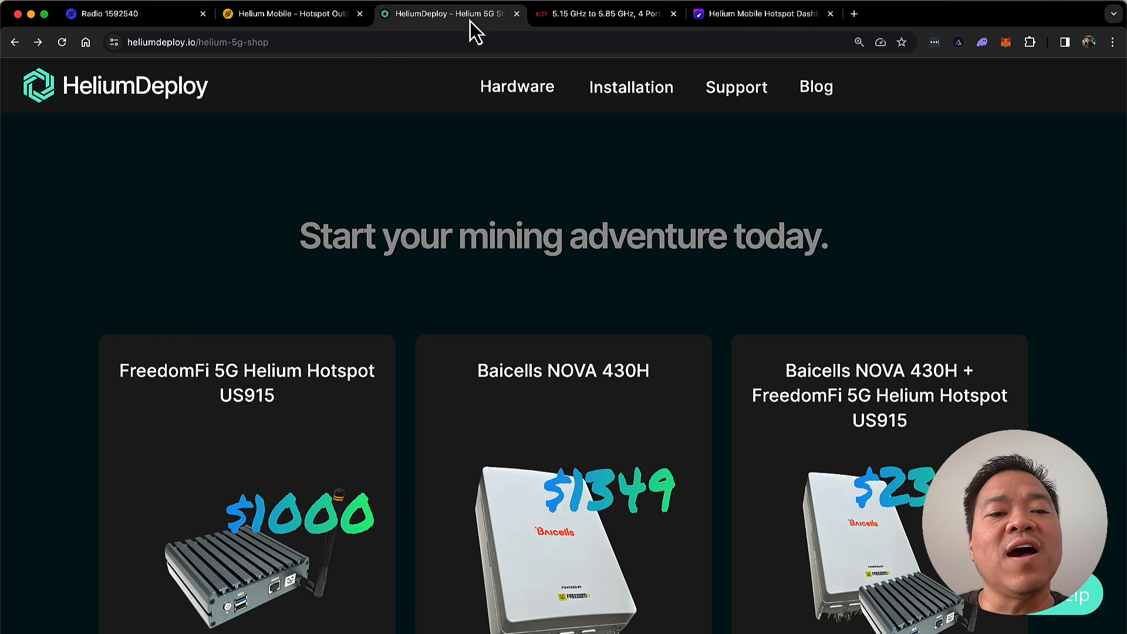
scroll("down", 3)
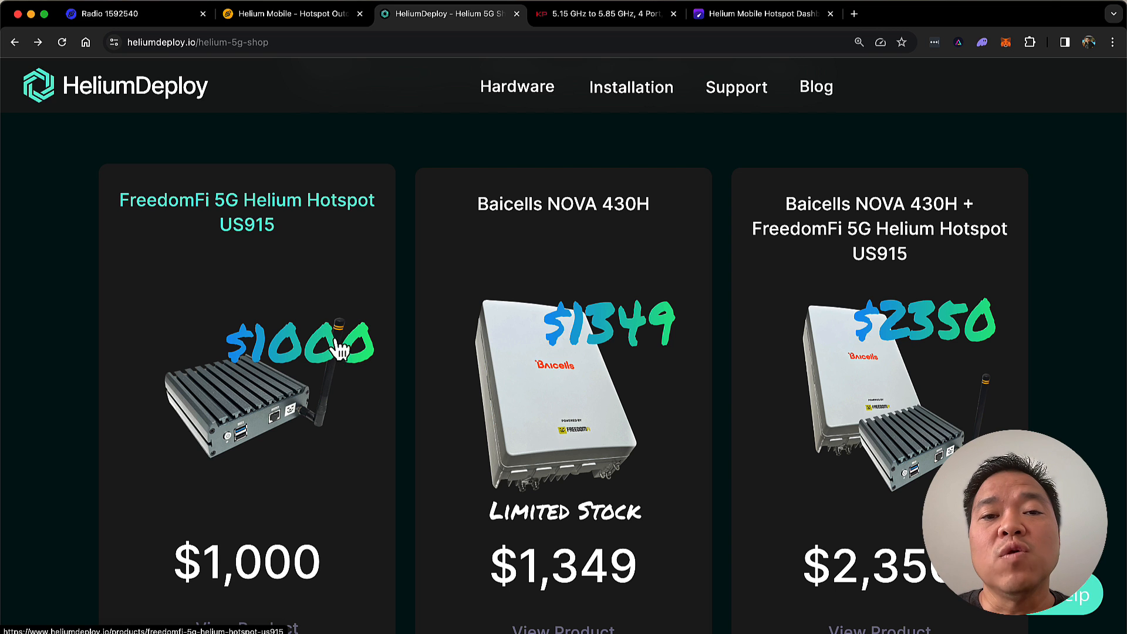
mouse_move(522, 353)
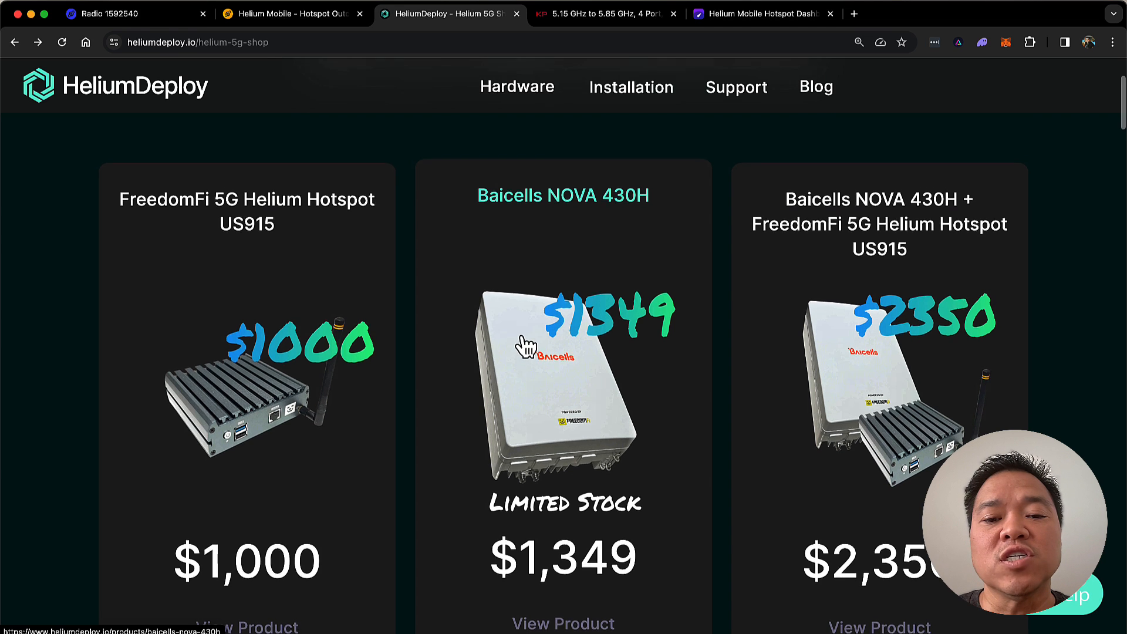
scroll("down", 3)
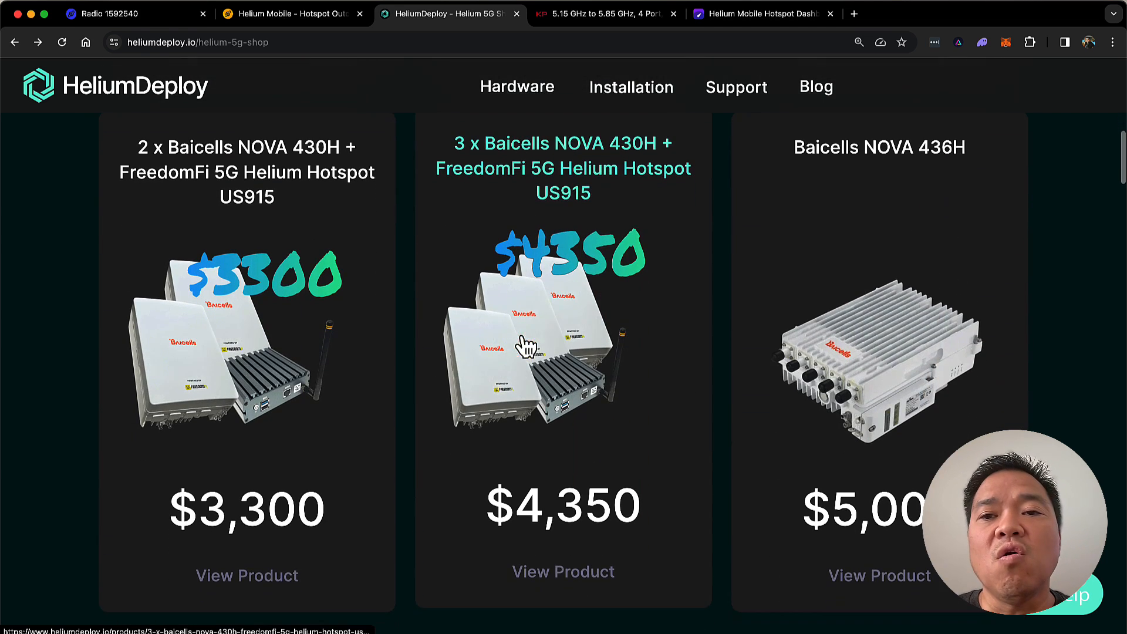
mouse_move(848, 374)
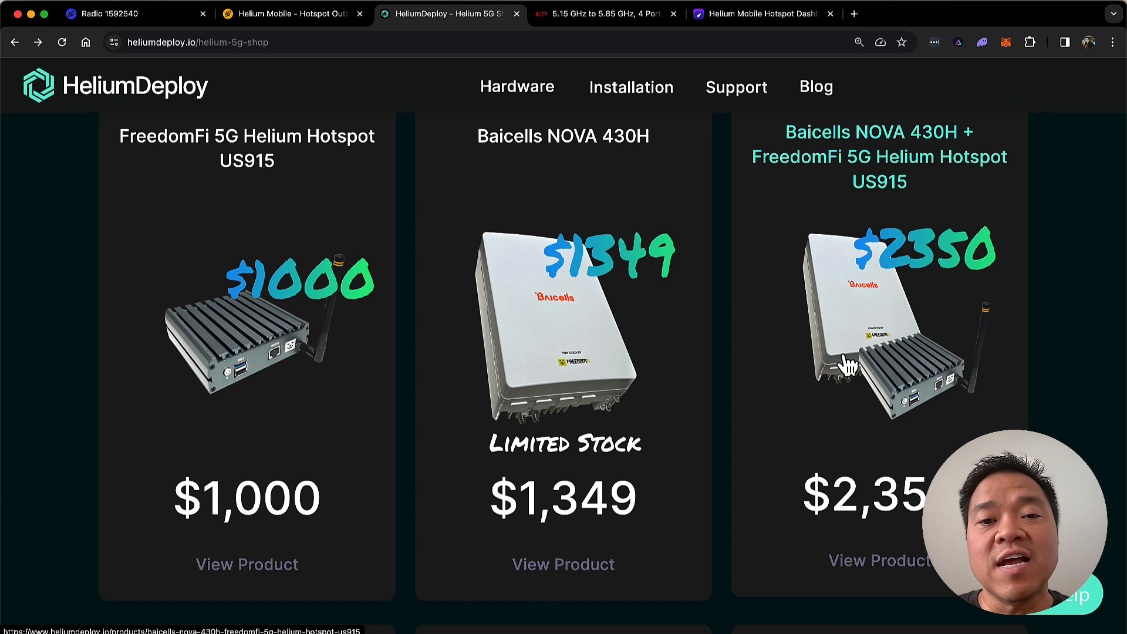
scroll("down", 3)
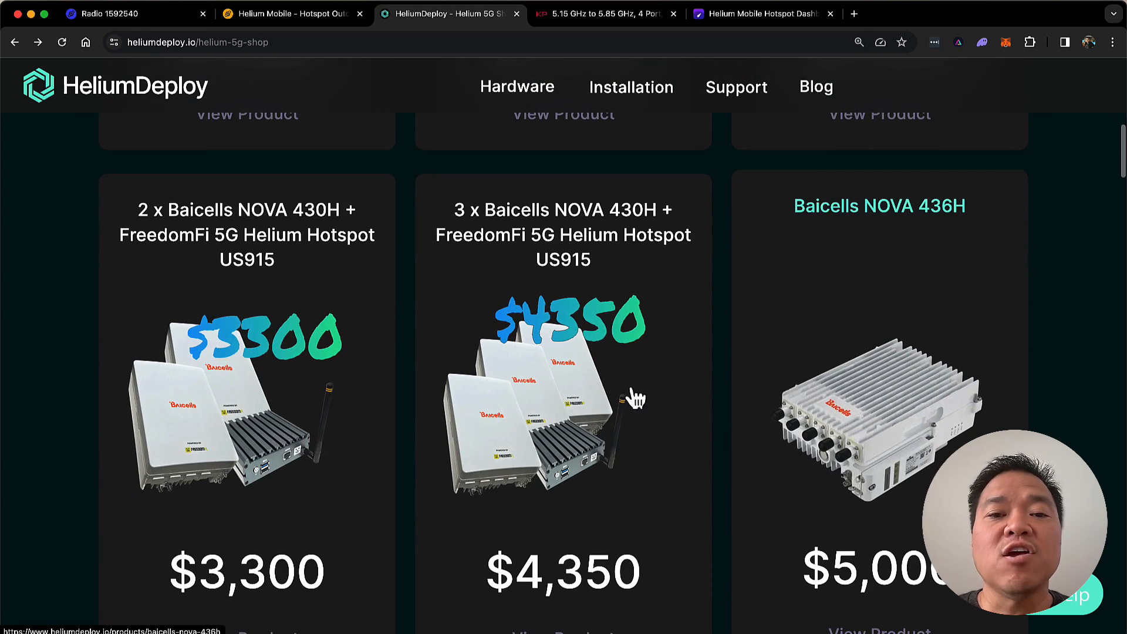
mouse_move(582, 413)
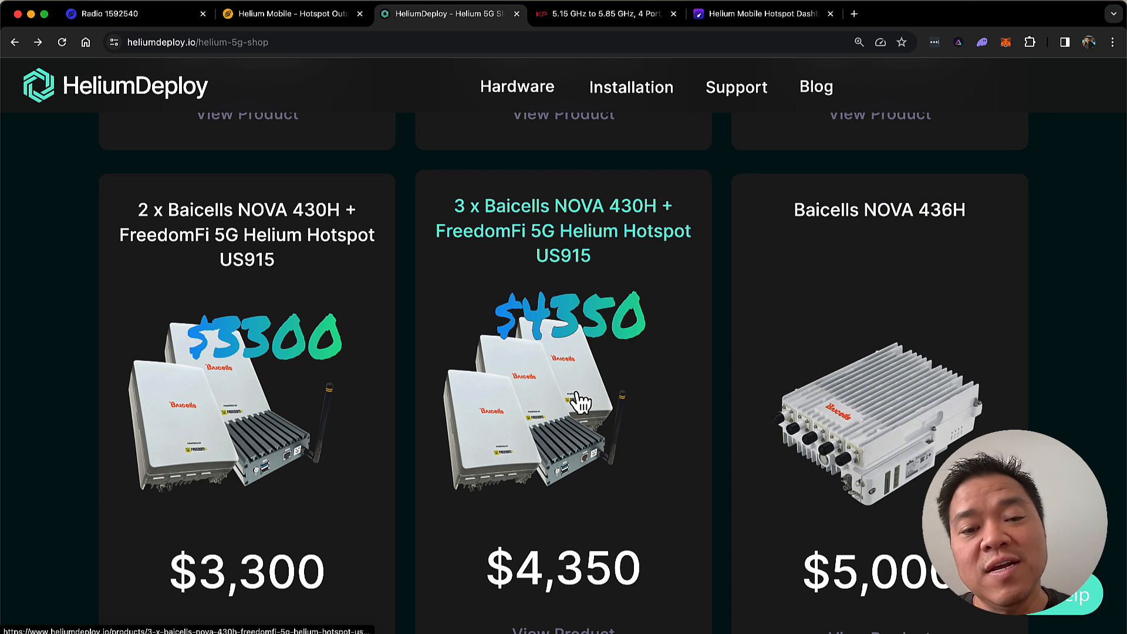
scroll("down", 3)
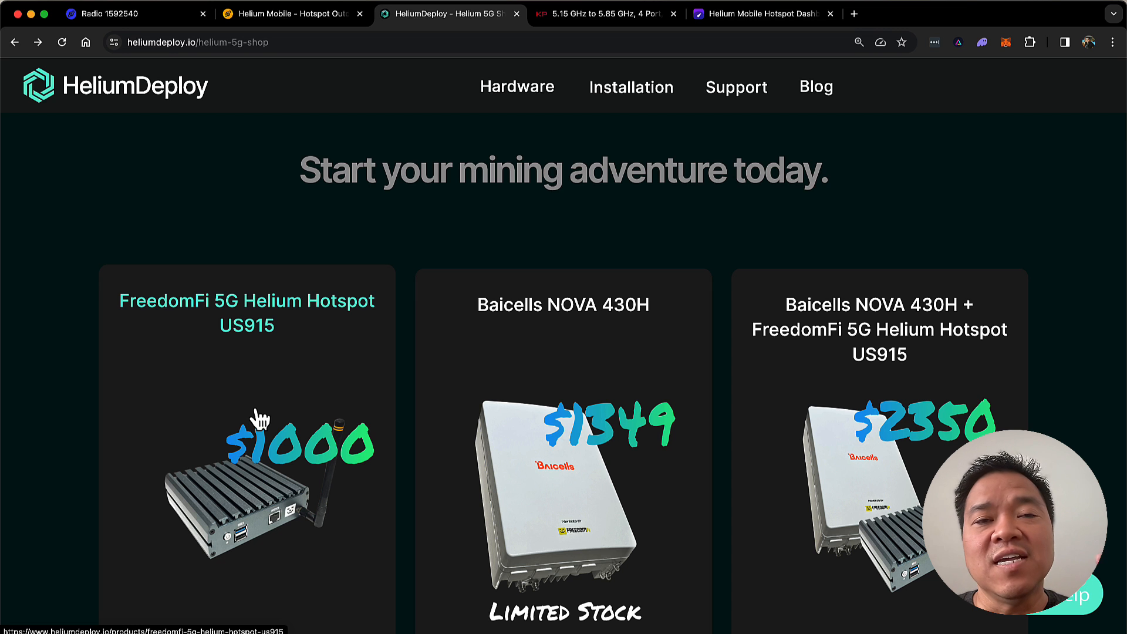
scroll("down", 3)
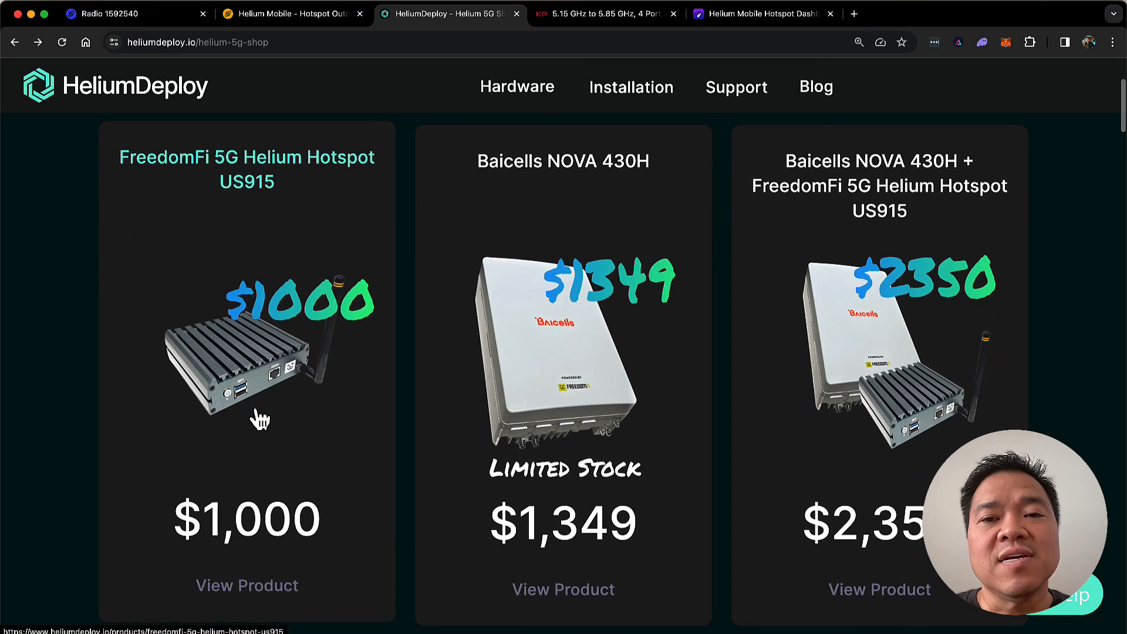
scroll("down", 3)
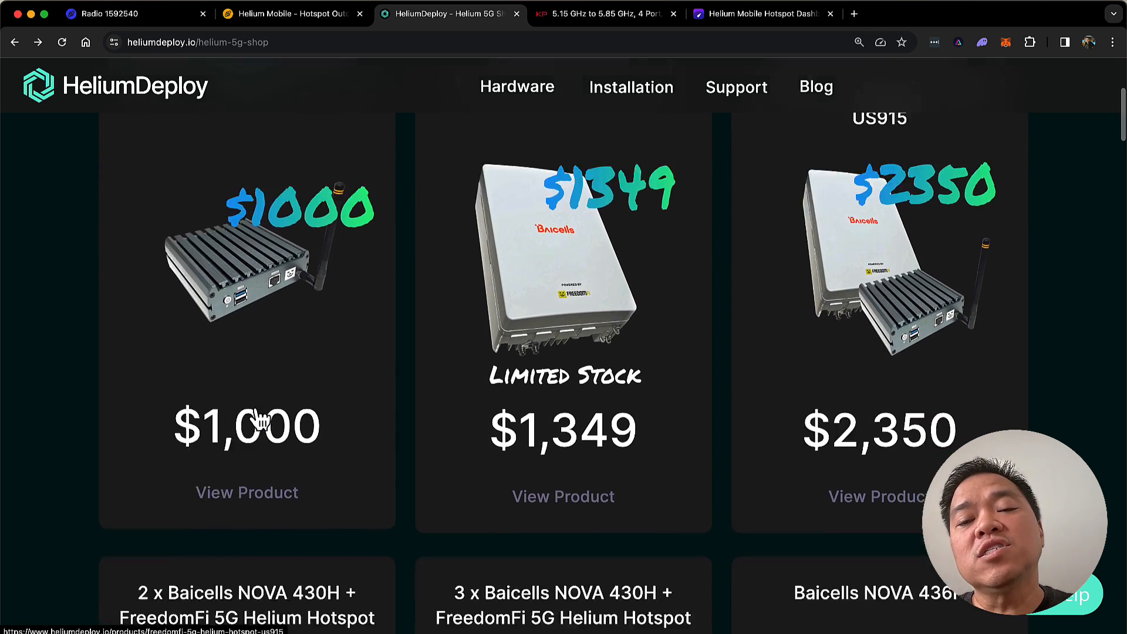
scroll("down", 3)
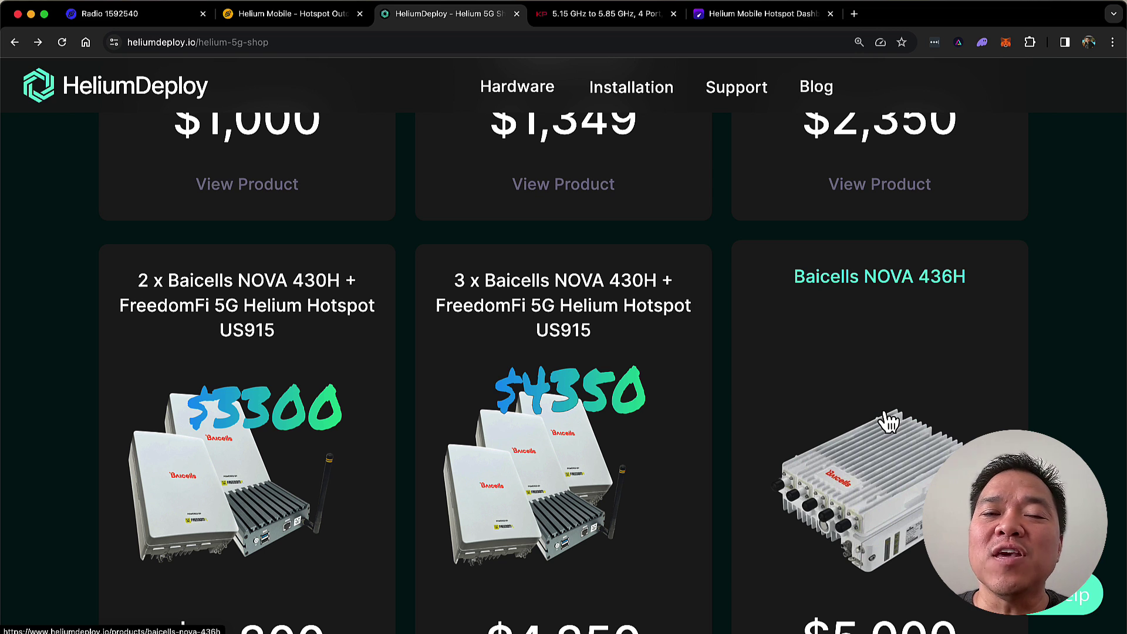
Review the KP Performance 13 dBi omni antenna page ($440.99), then return to Radio 1592540.
left_click(603, 13)
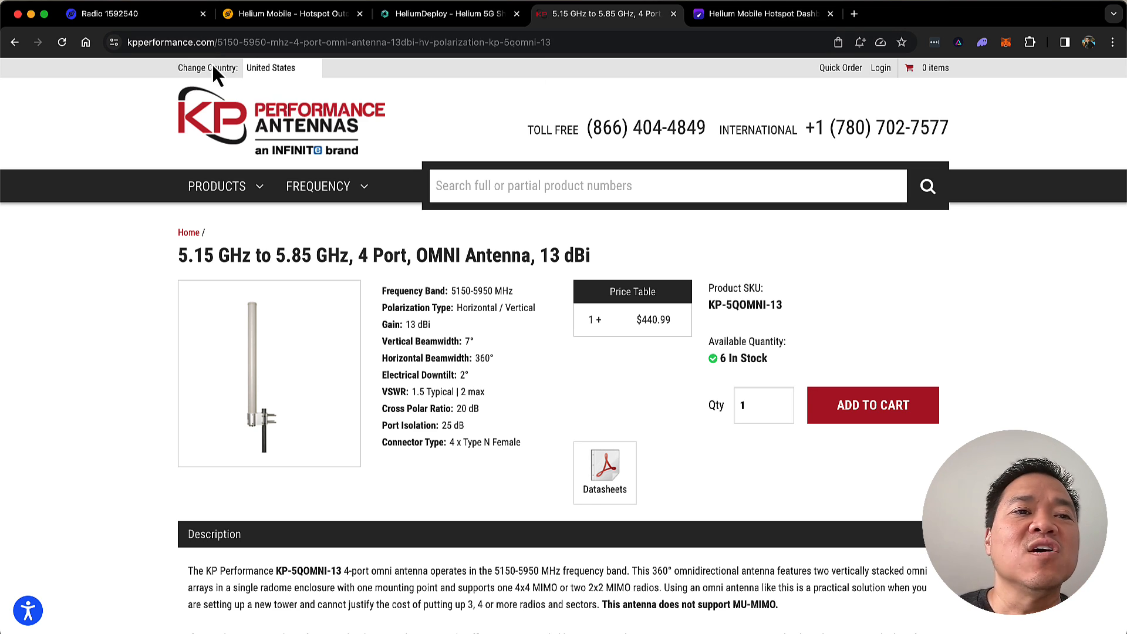
left_click(124, 12)
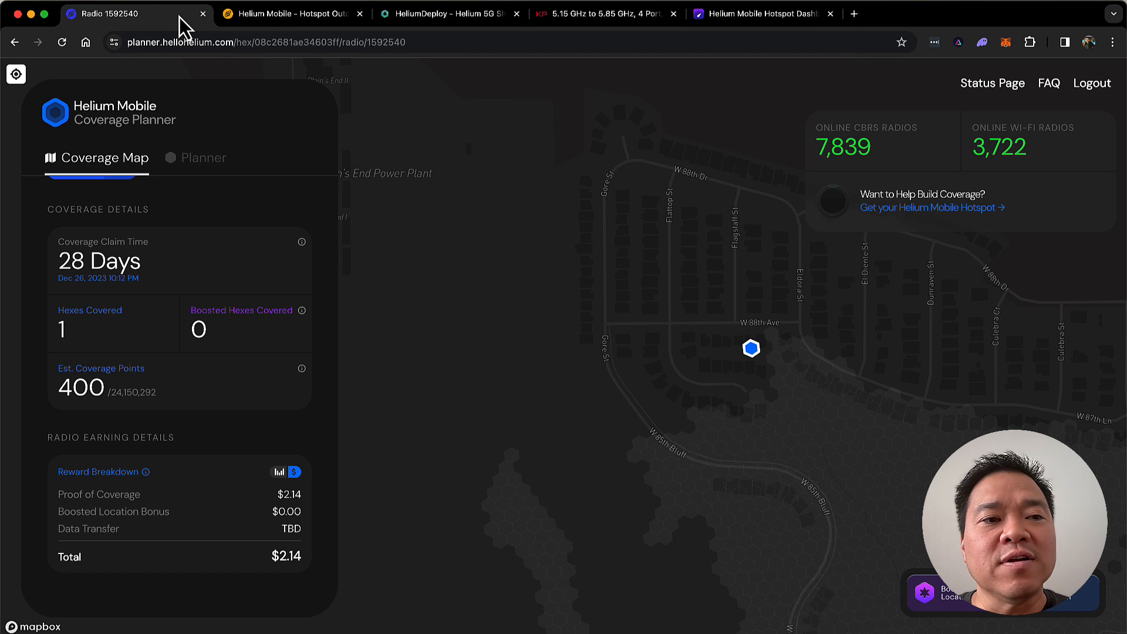
Show My Plans with four saved plans, including Ann PK 13 Omni and Nate KP 13 Omni.
left_click(205, 158)
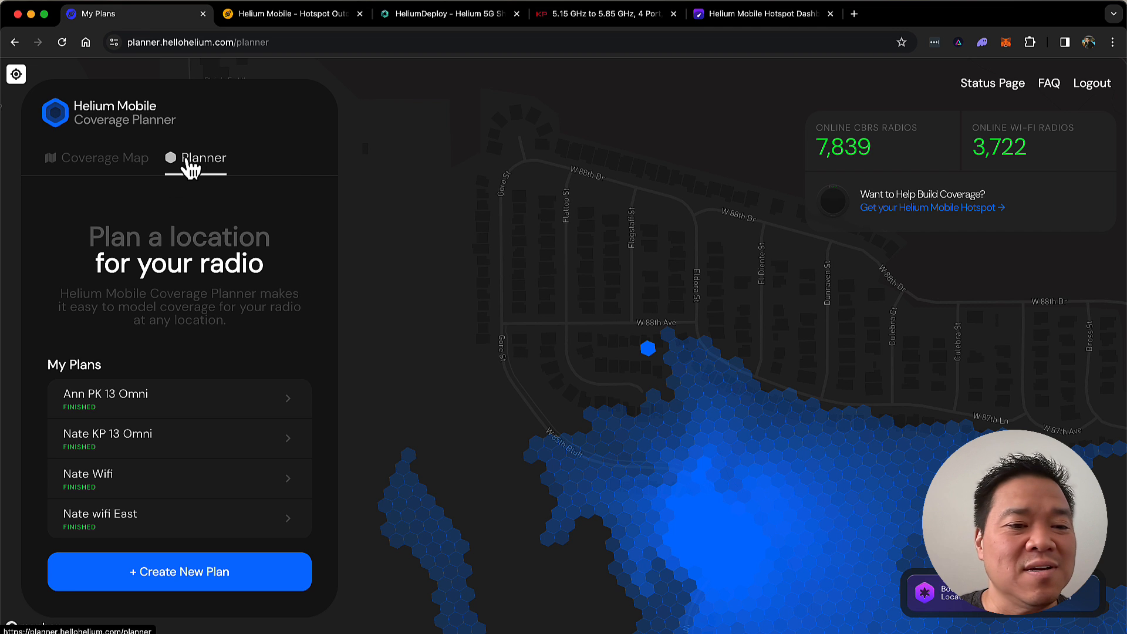
Start a new coverage plan and browse the Antenna list down to KP Performance models.
left_click(180, 572)
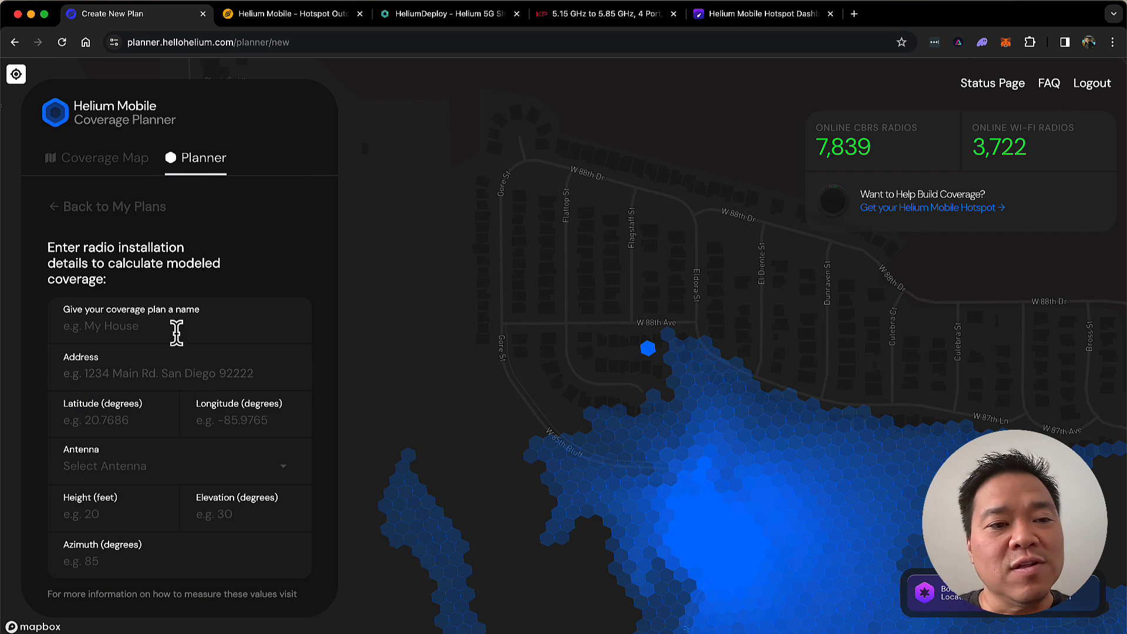
left_click(179, 373)
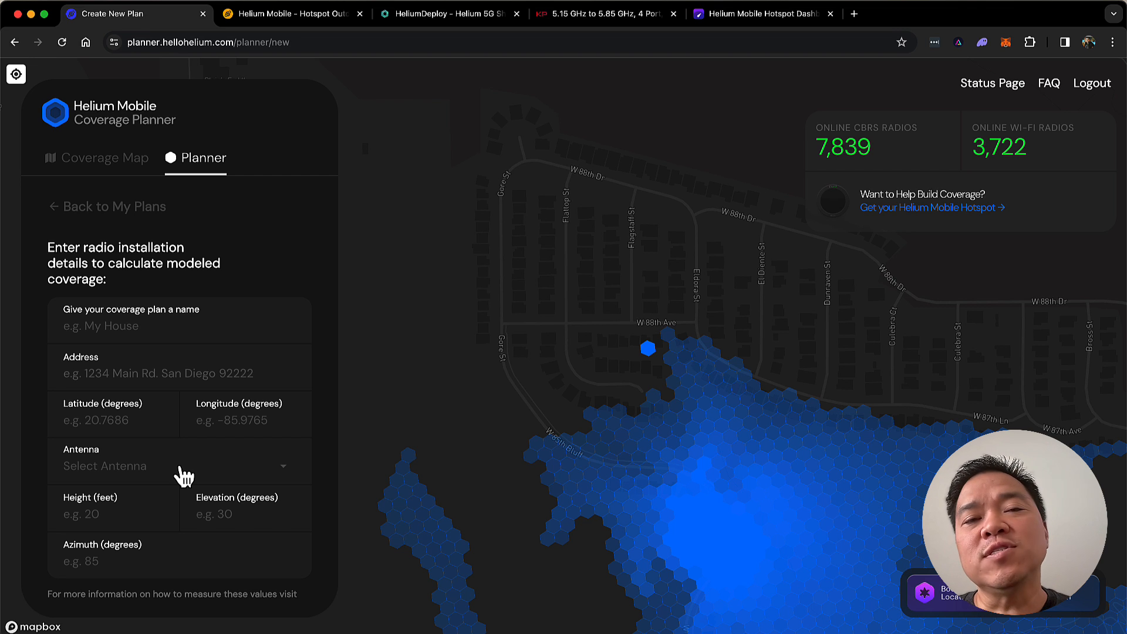
left_click(184, 466)
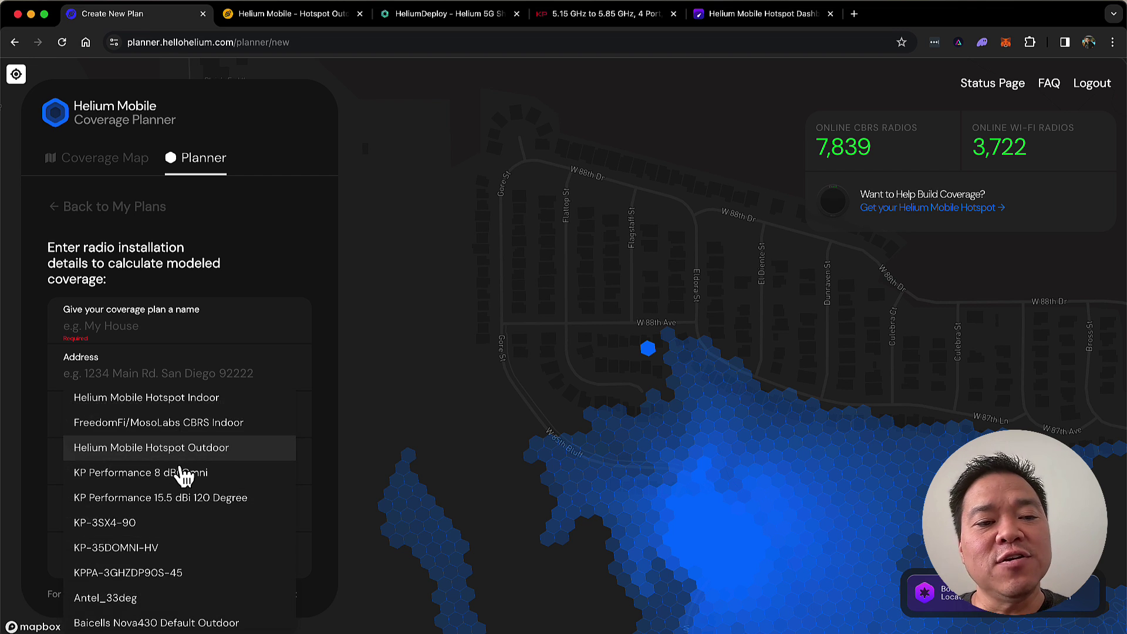
scroll("down", 3)
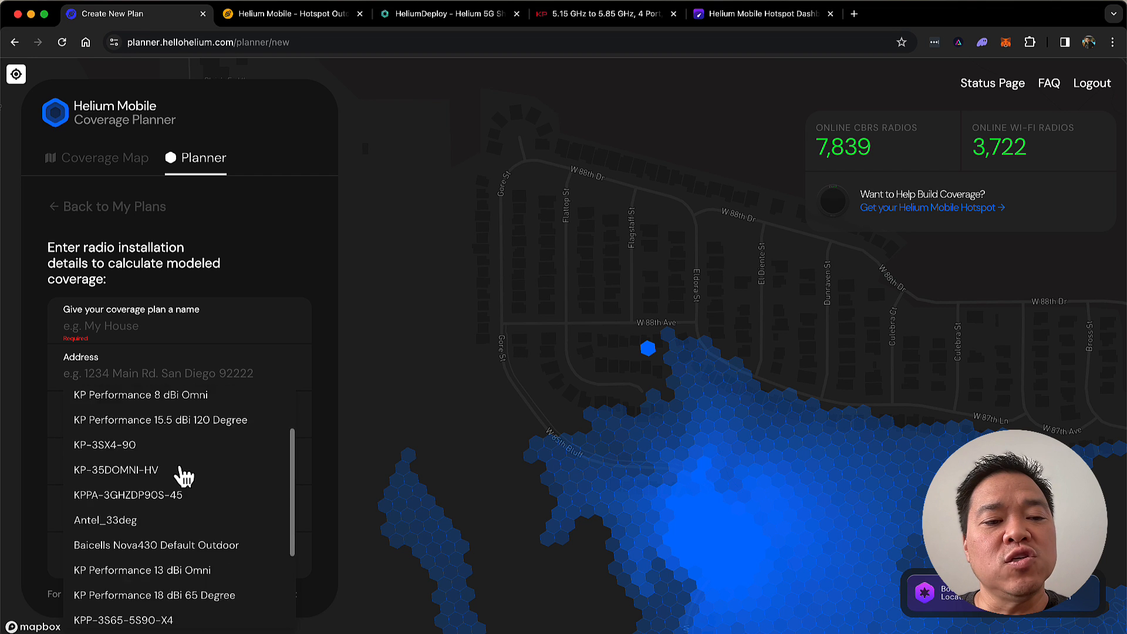
scroll("down", 3)
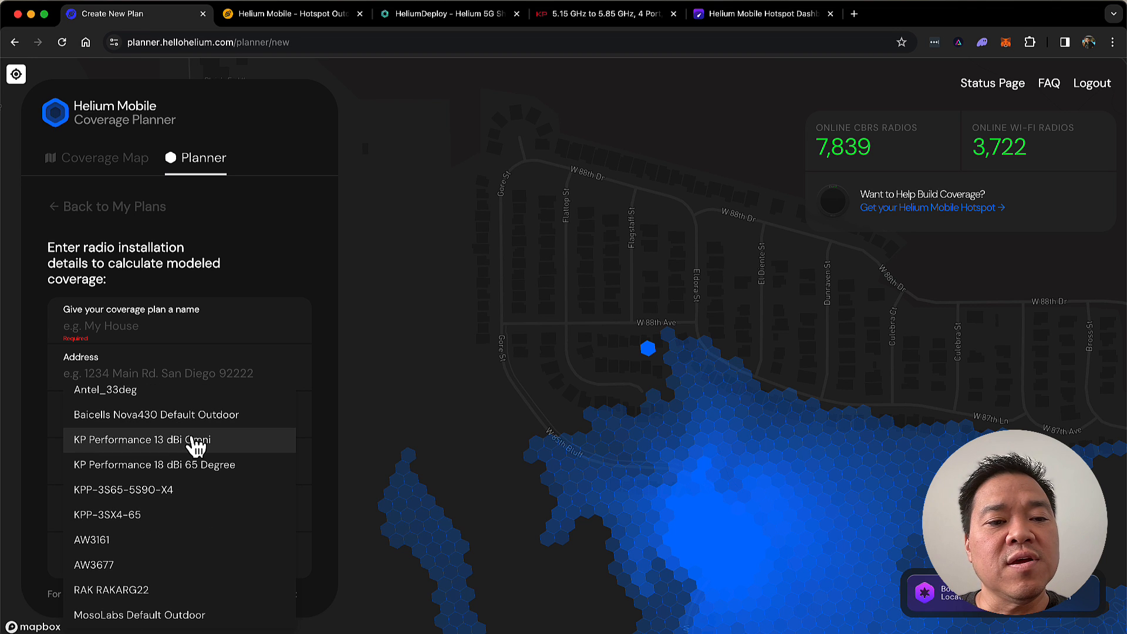
mouse_move(226, 450)
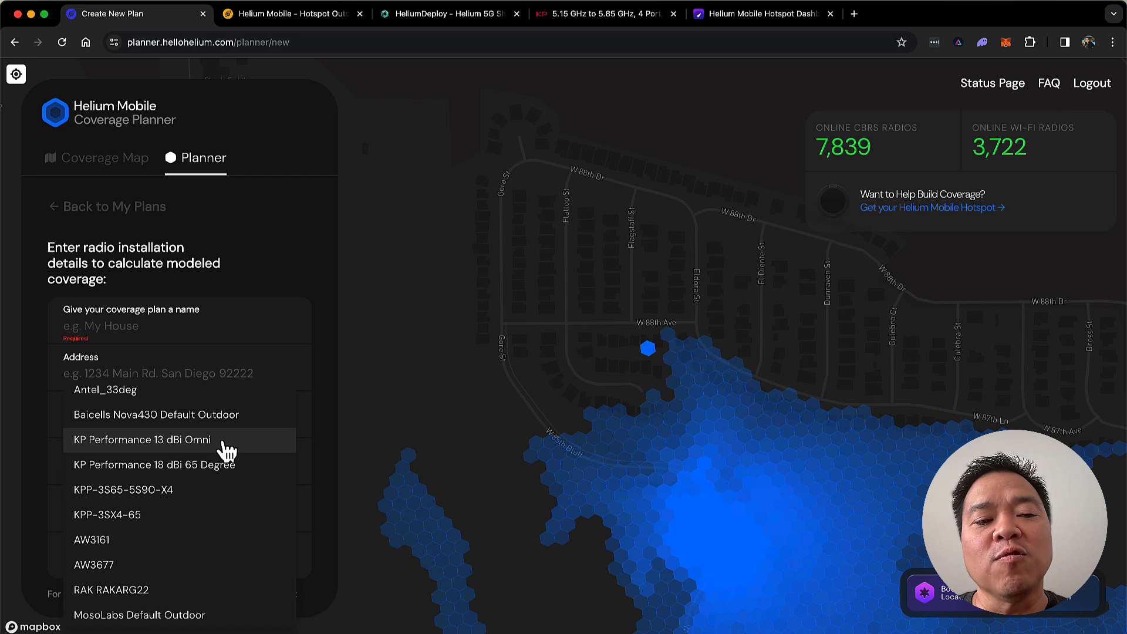
mouse_move(267, 258)
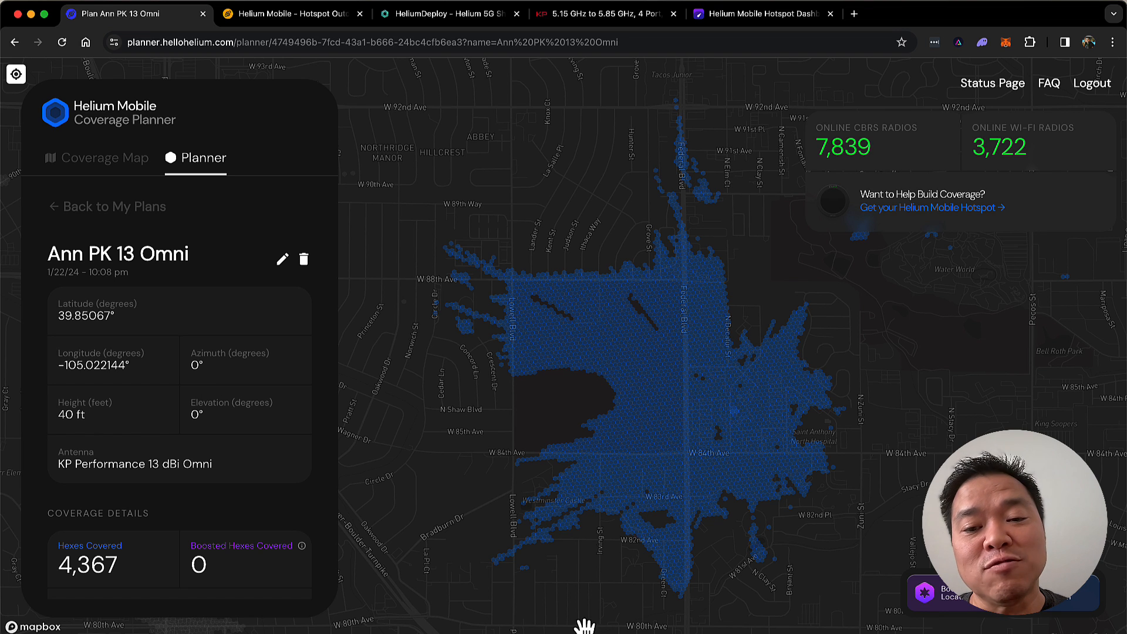
mouse_move(776, 543)
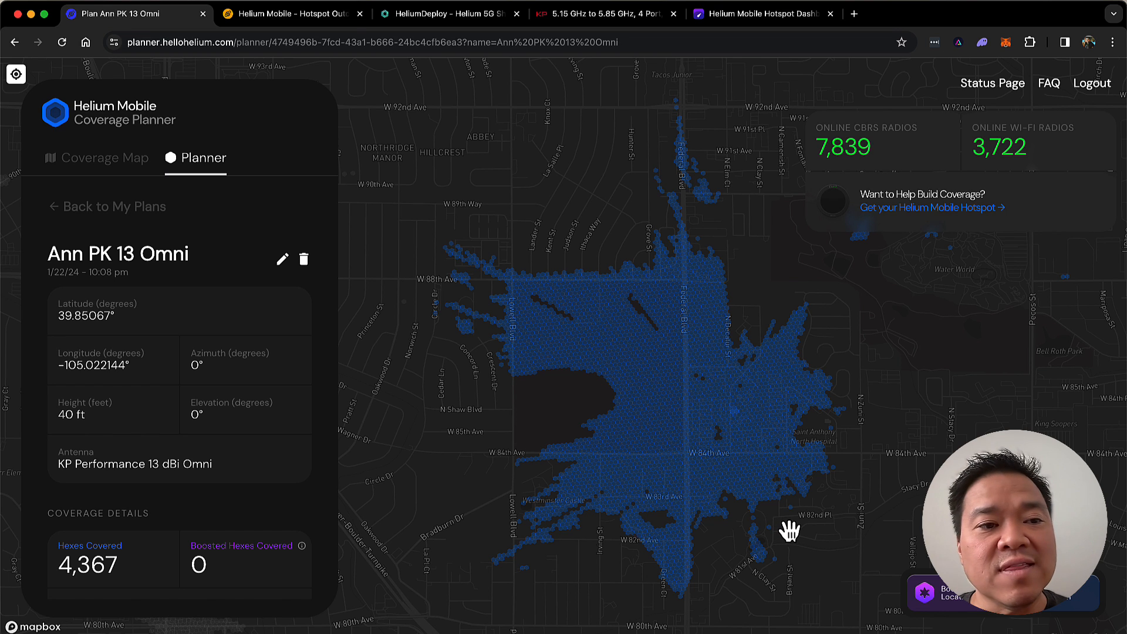
mouse_move(235, 379)
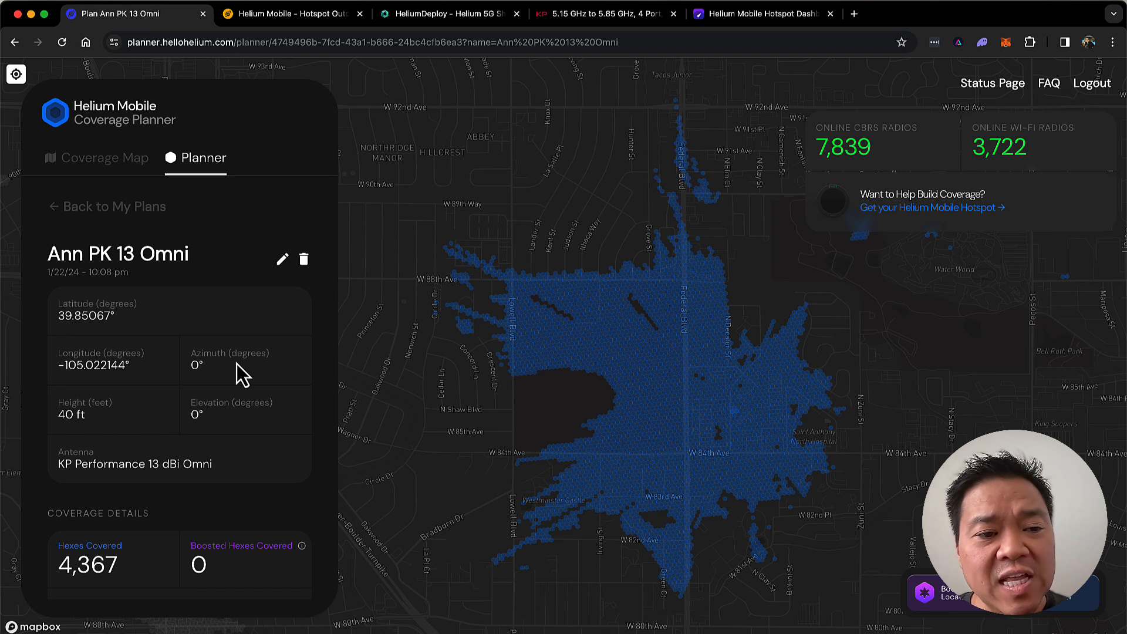
Scroll Ann PK 13 Omni to Coverage Details: 4,367 hexes, 26,244 points, 57,862.68 rewards.
scroll("down", 3)
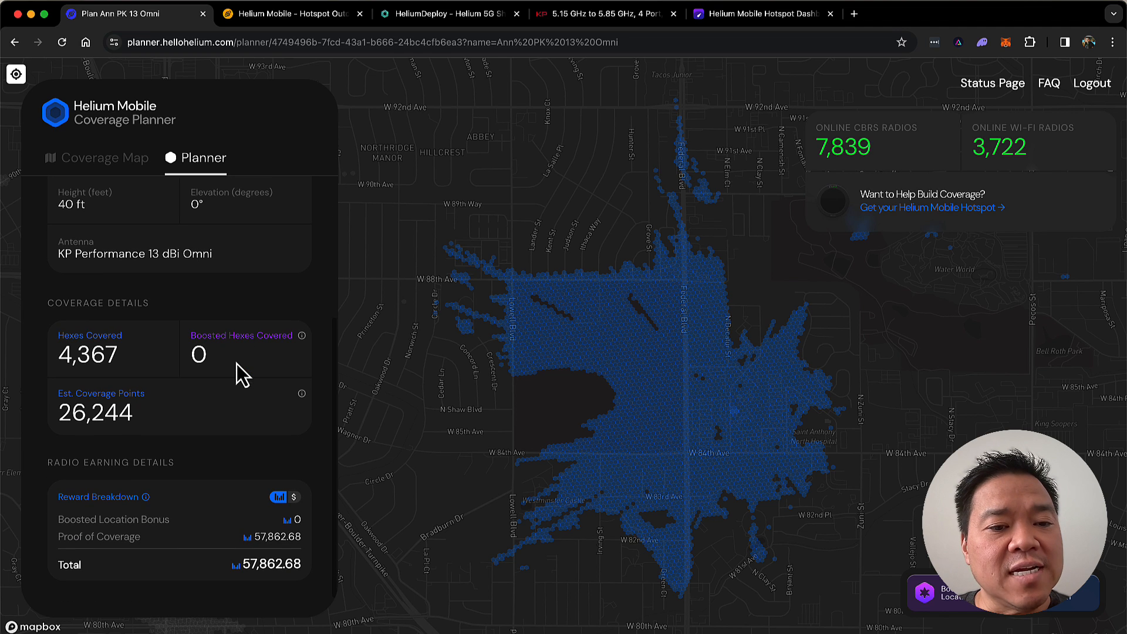
mouse_move(263, 599)
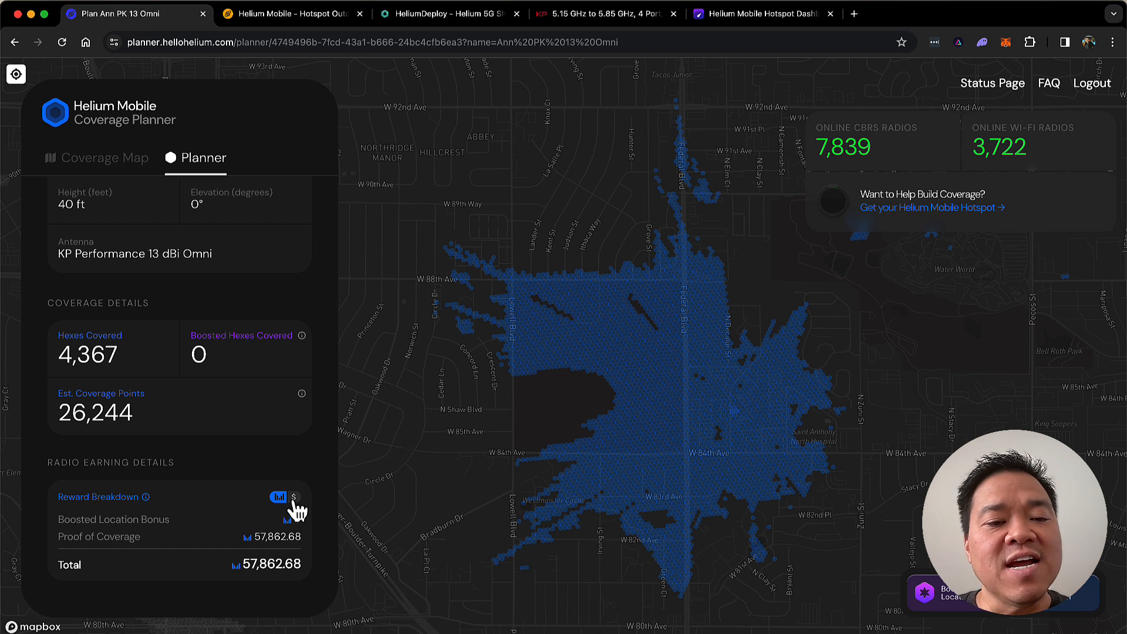
Switch Ann PK 13 Omni's Reward Breakdown to dollars, showing $140.62 from proof of coverage.
left_click(295, 495)
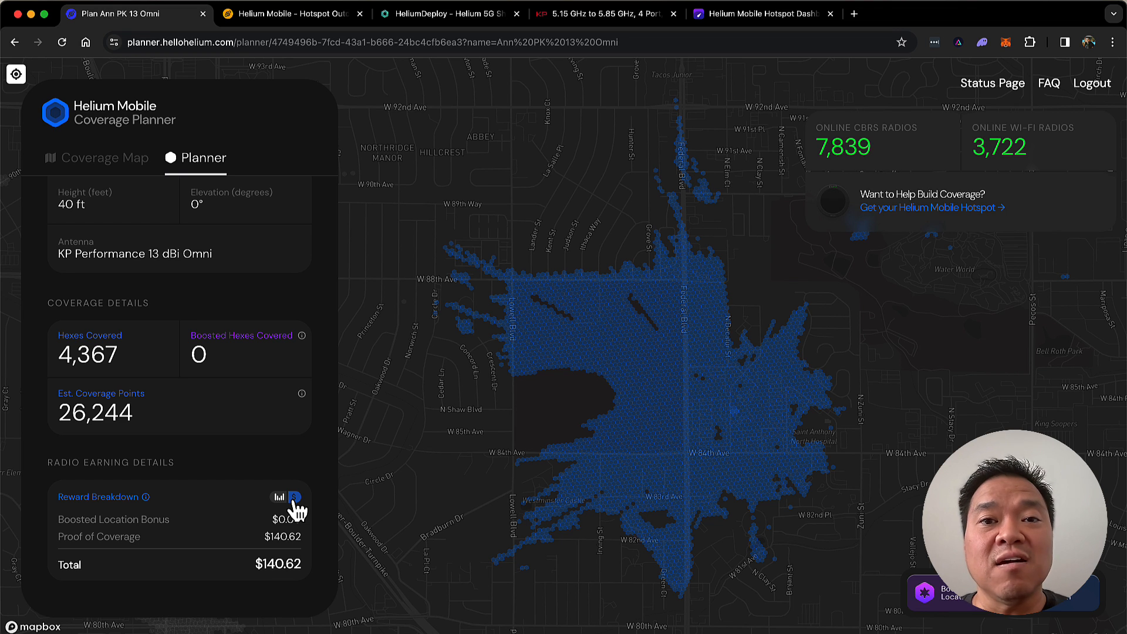
mouse_move(626, 474)
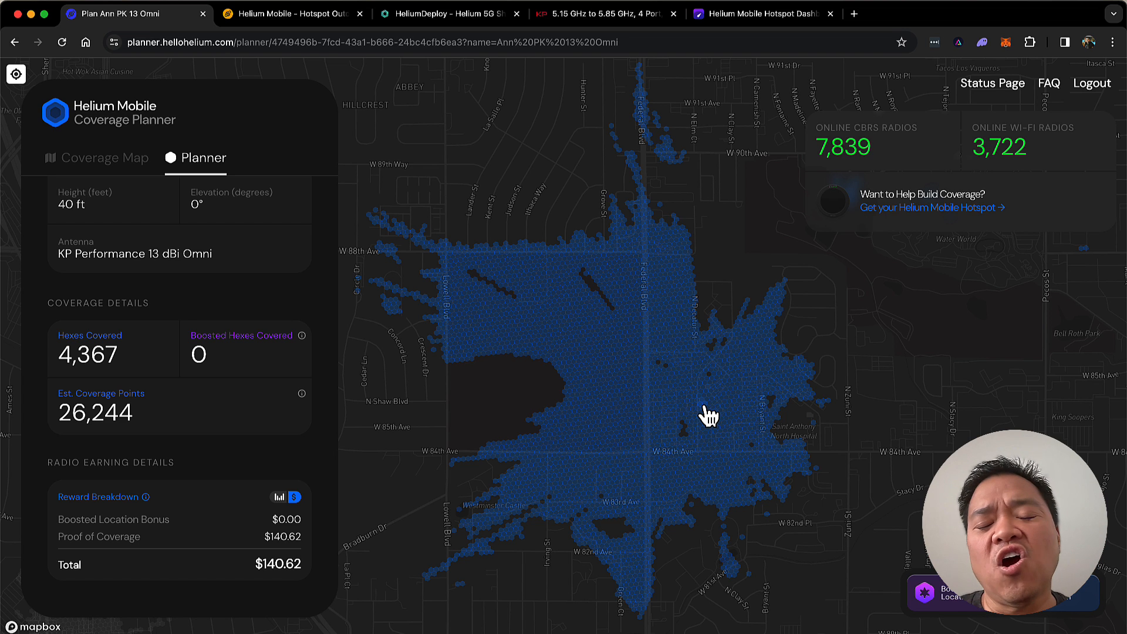
mouse_move(682, 392)
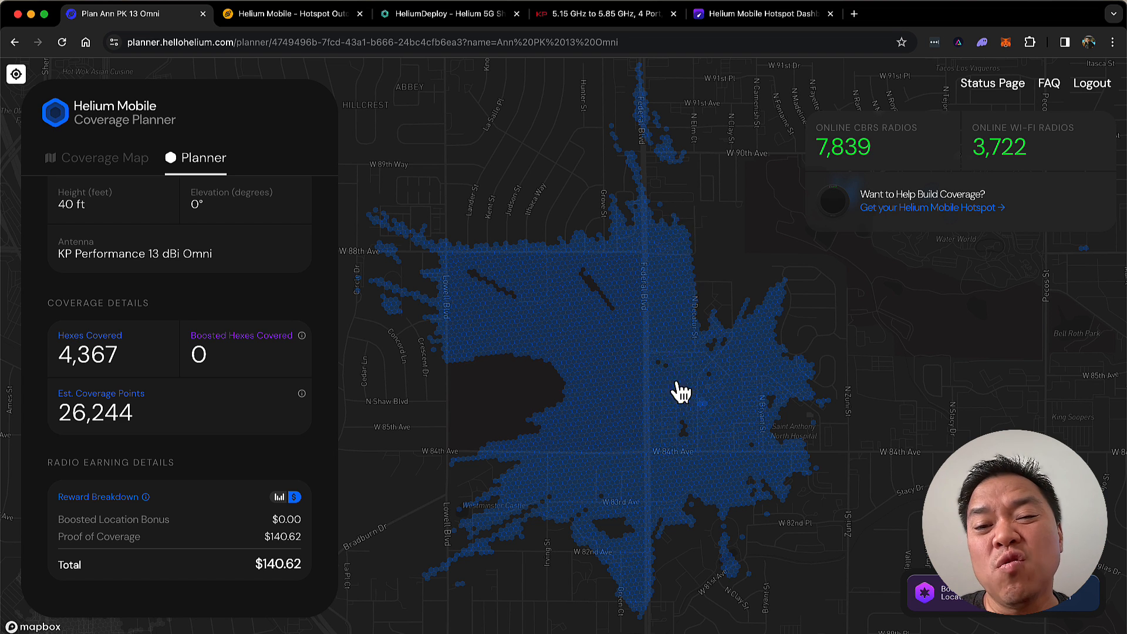
mouse_move(538, 412)
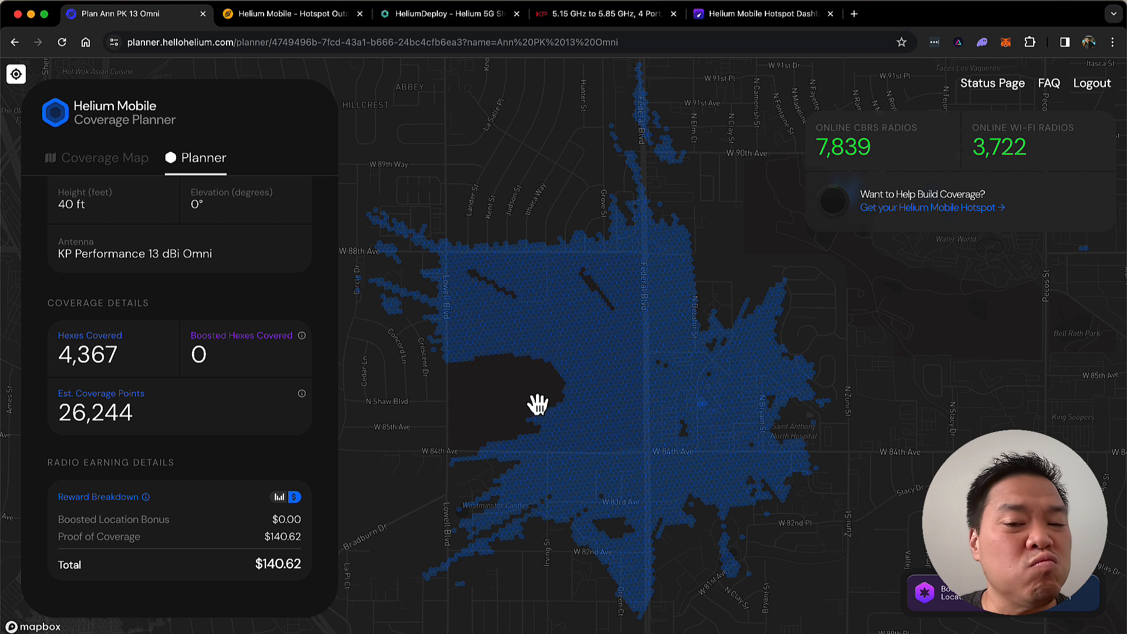
mouse_move(547, 322)
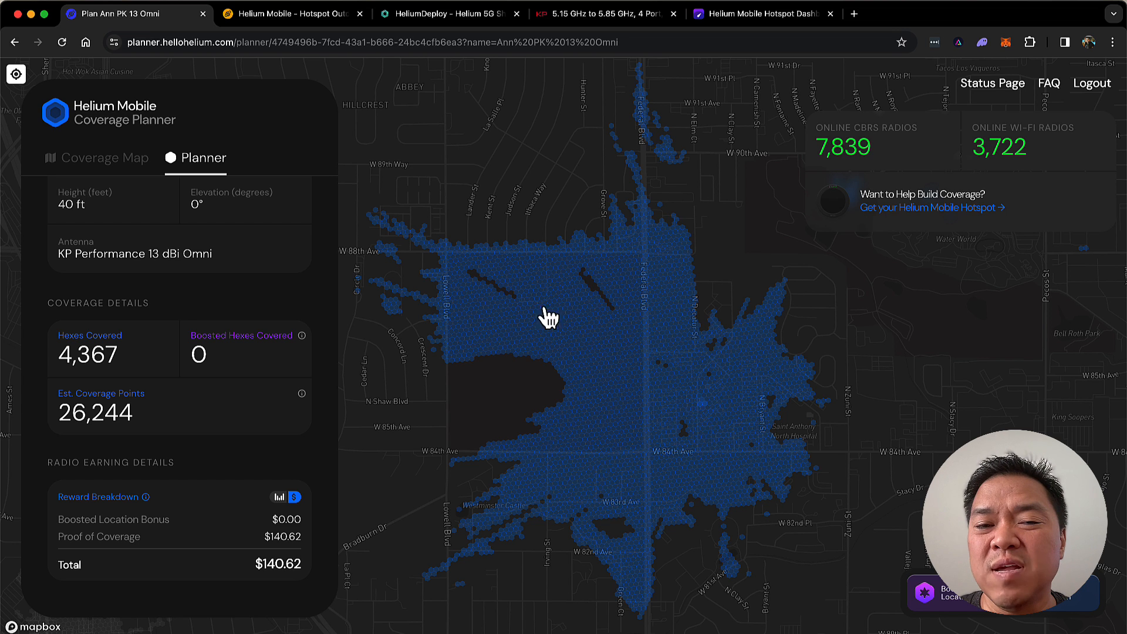
mouse_move(539, 304)
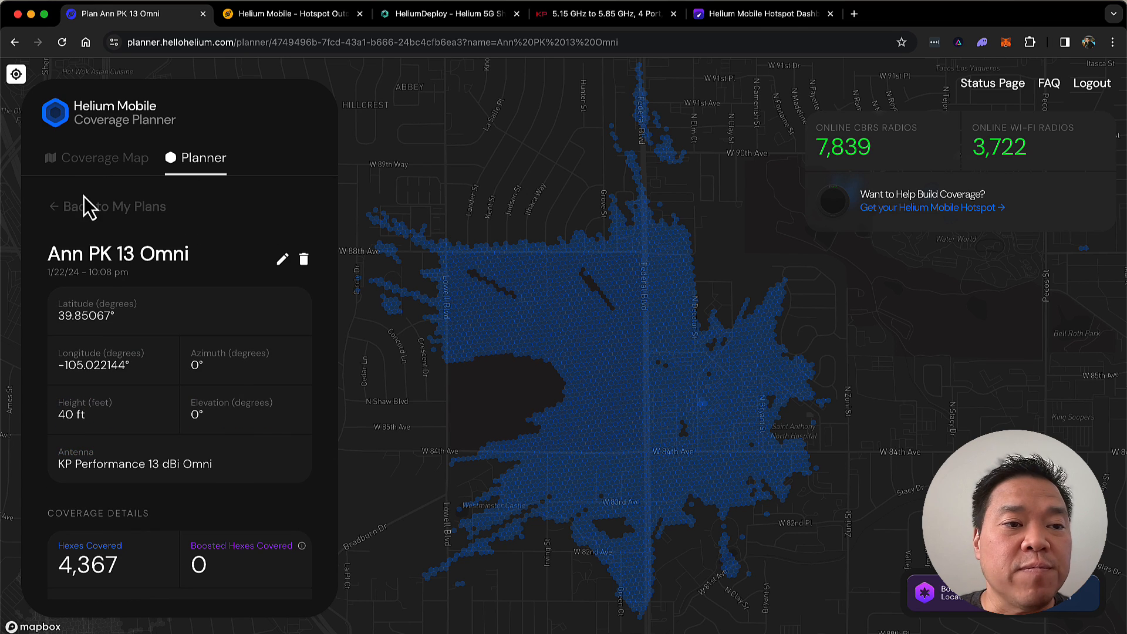
left_click(109, 206)
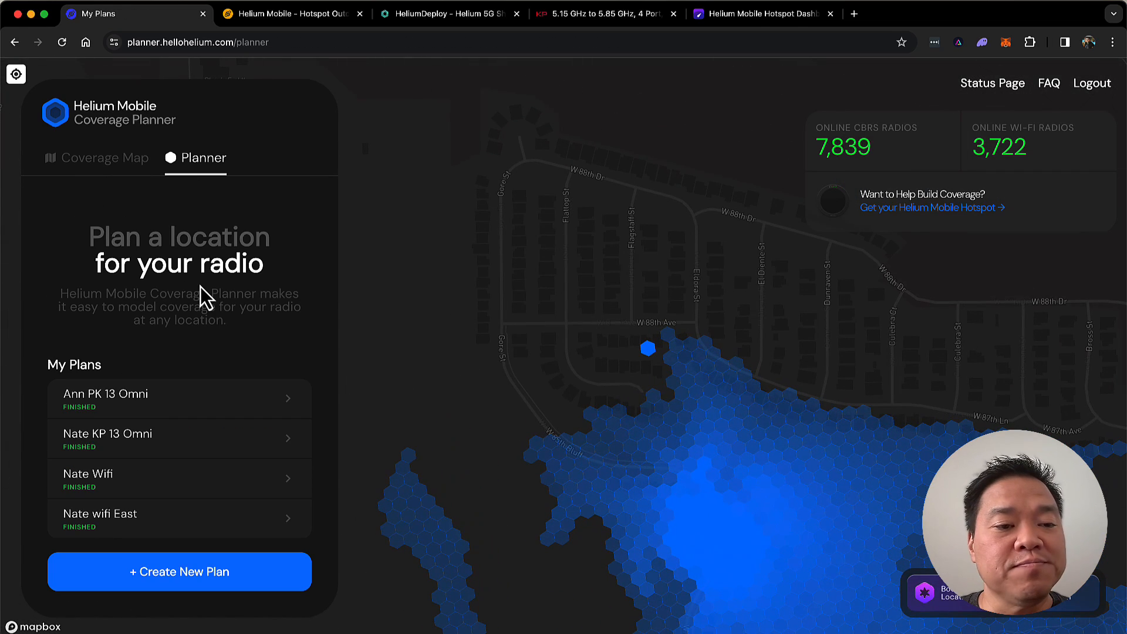
scroll("down", 3)
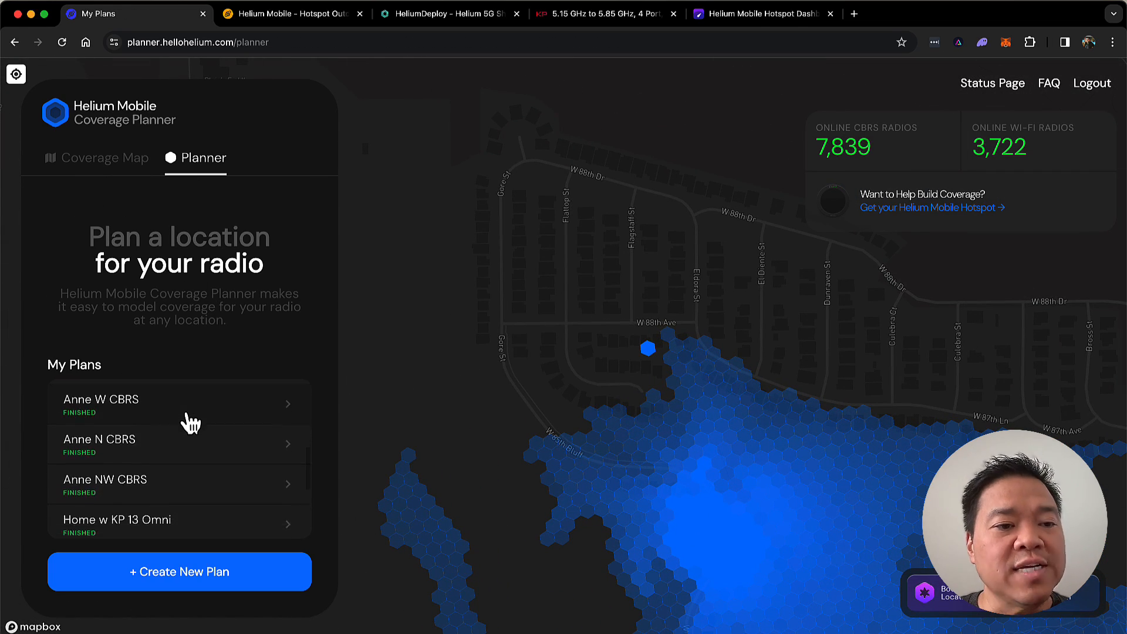
mouse_move(193, 414)
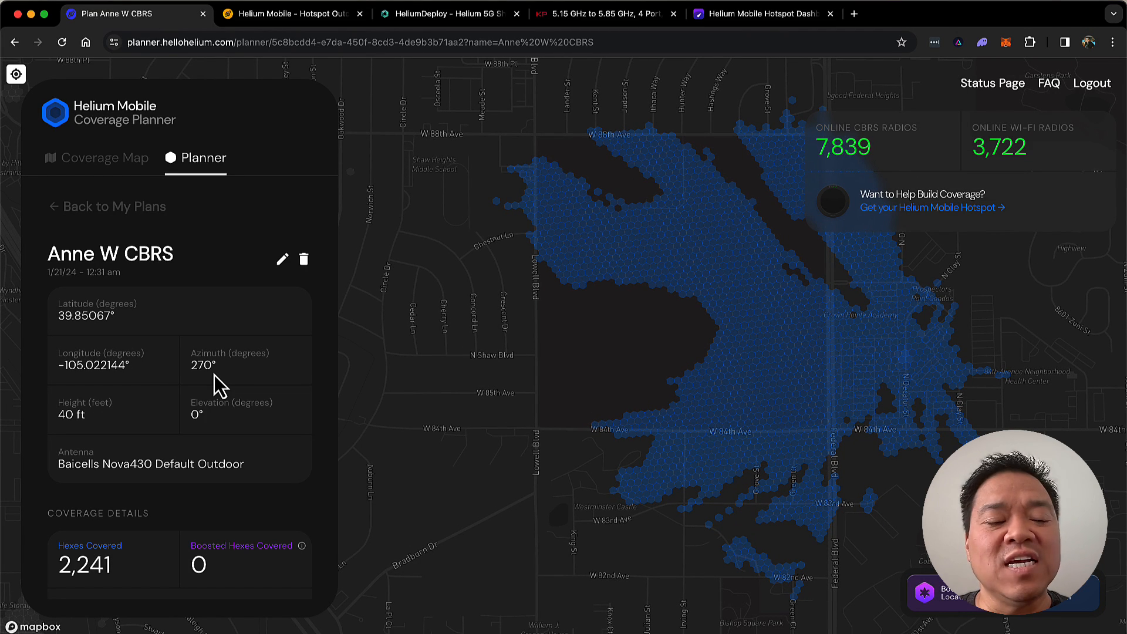
scroll("down", 3)
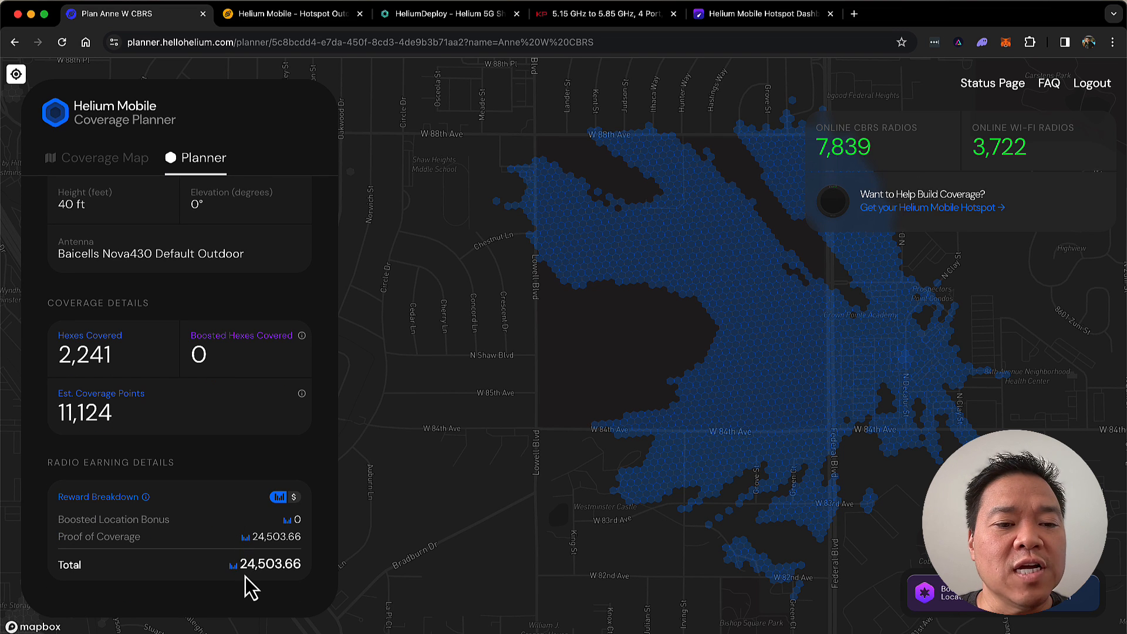
mouse_move(307, 515)
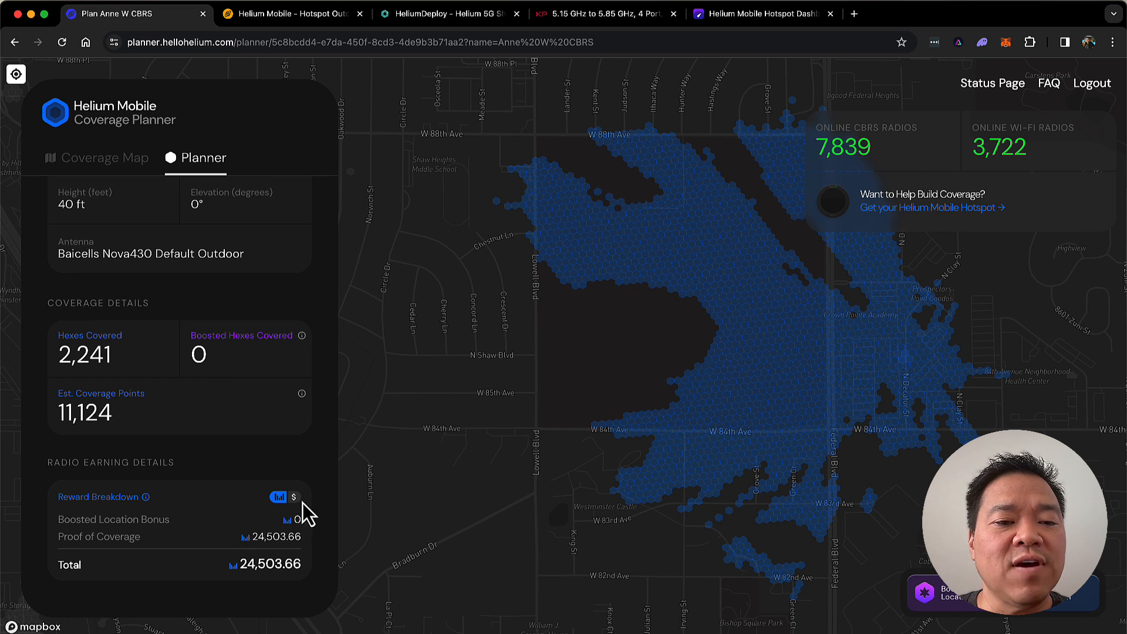
left_click(293, 497)
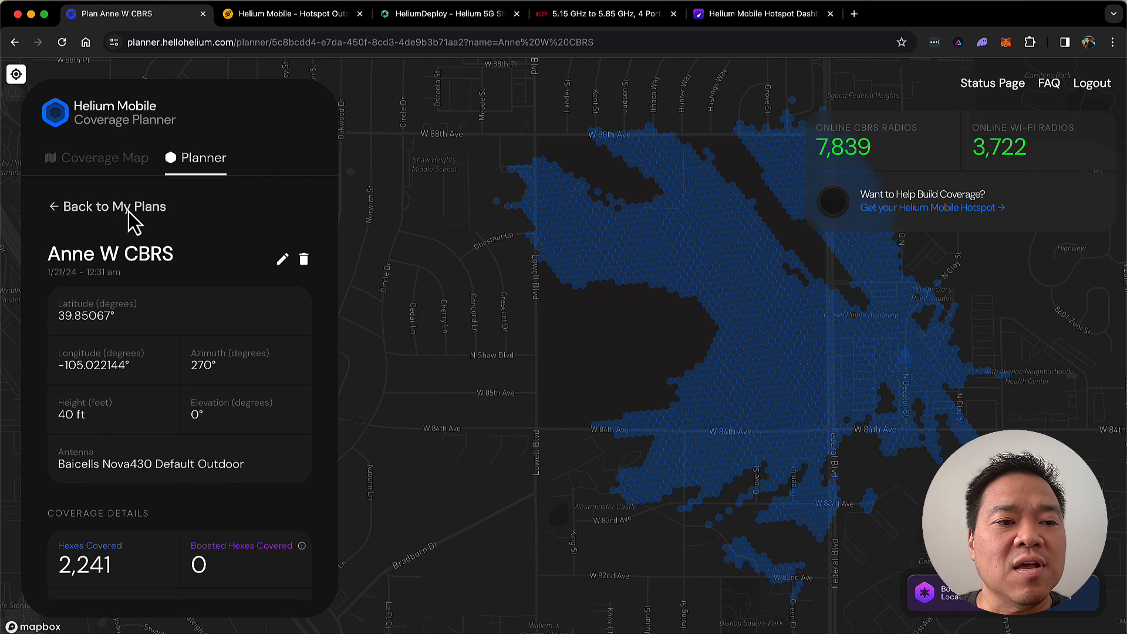
Open the Anne N CBRS plan from My Plans and view its 24,526.16 rewards in dollars.
left_click(114, 206)
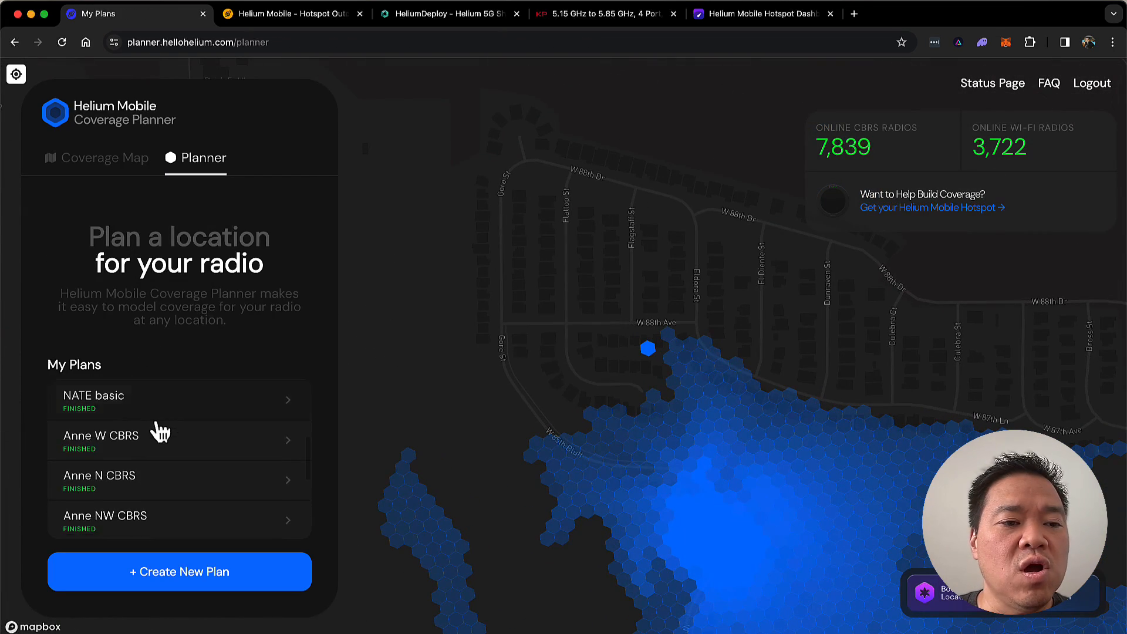
left_click(99, 480)
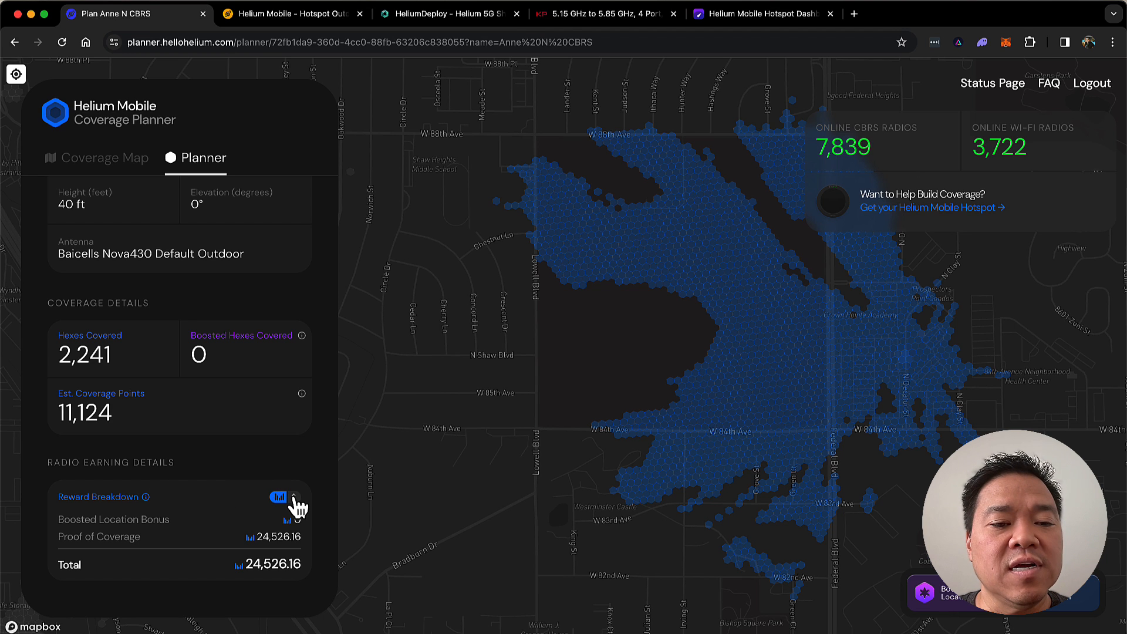
left_click(291, 497)
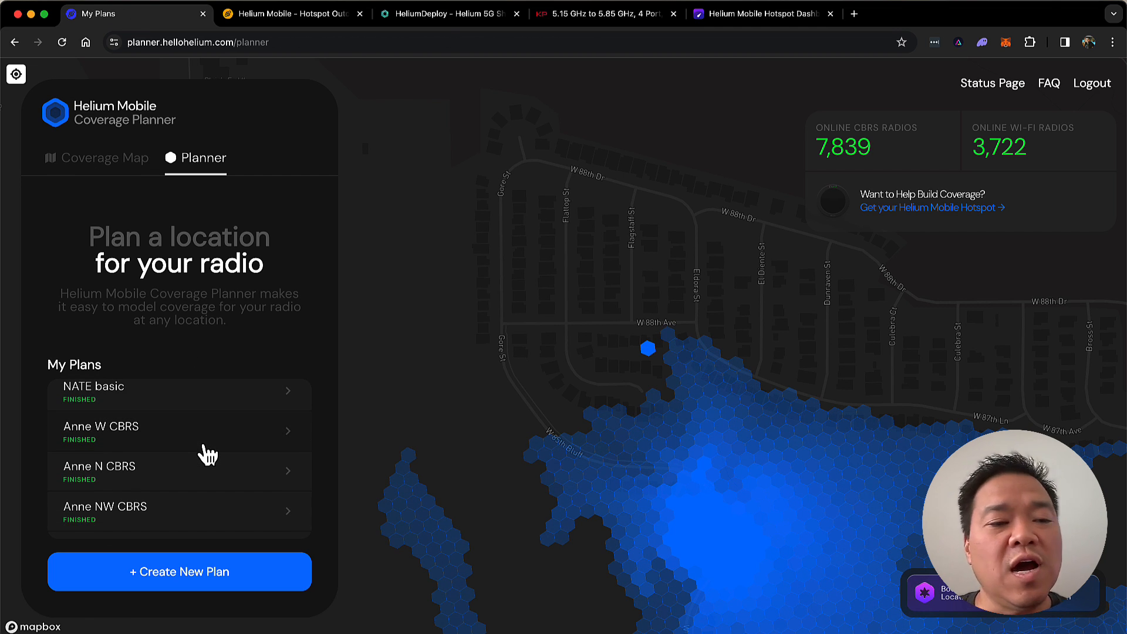
Open the Anne NW CBRS plan (315° azimuth, 2,022 hexes) and show its rewards in dollars.
left_click(179, 511)
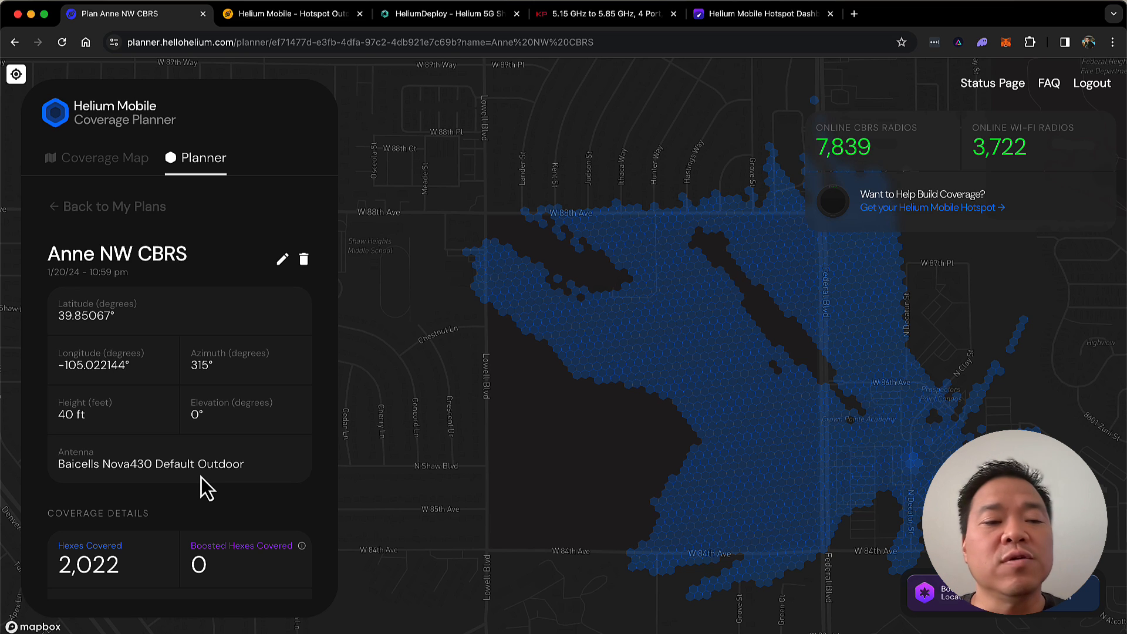
scroll("down", 3)
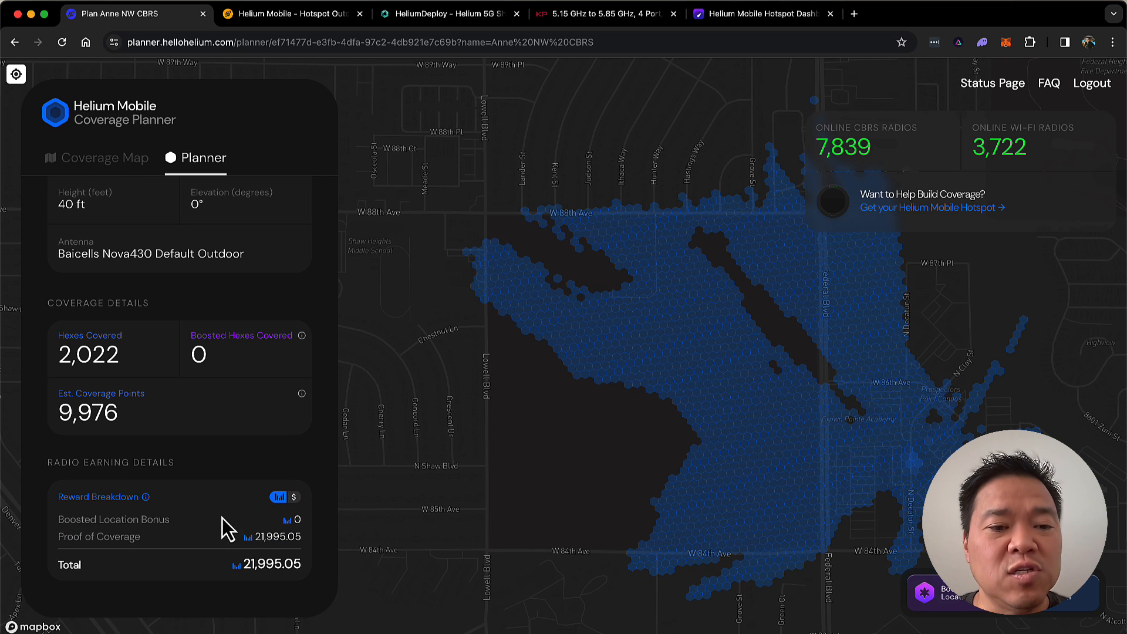
mouse_move(318, 520)
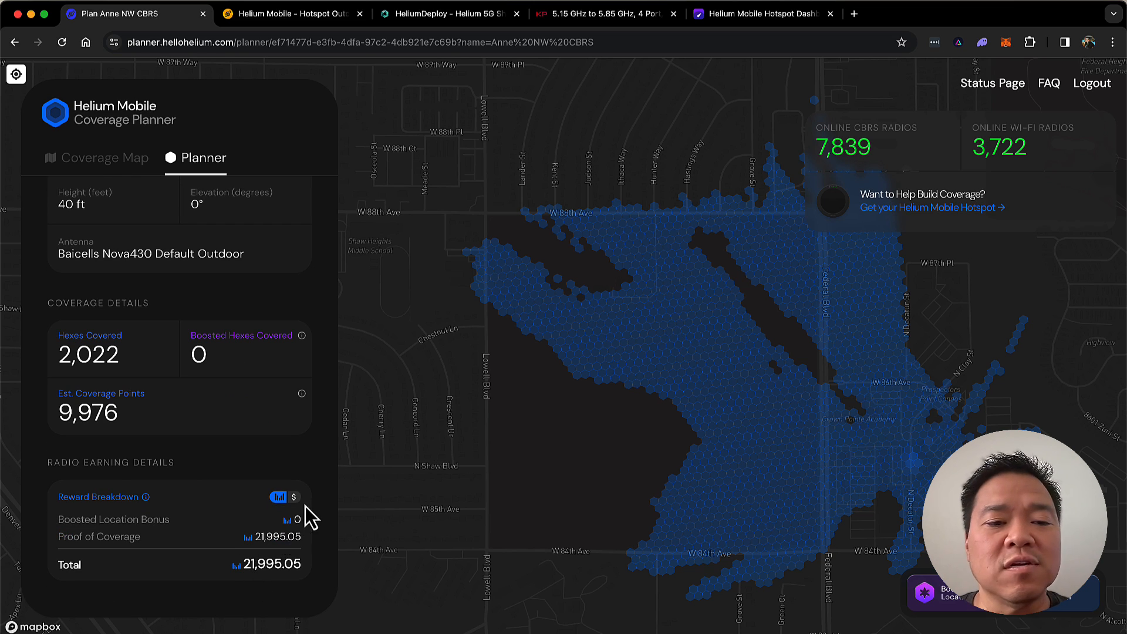
left_click(293, 497)
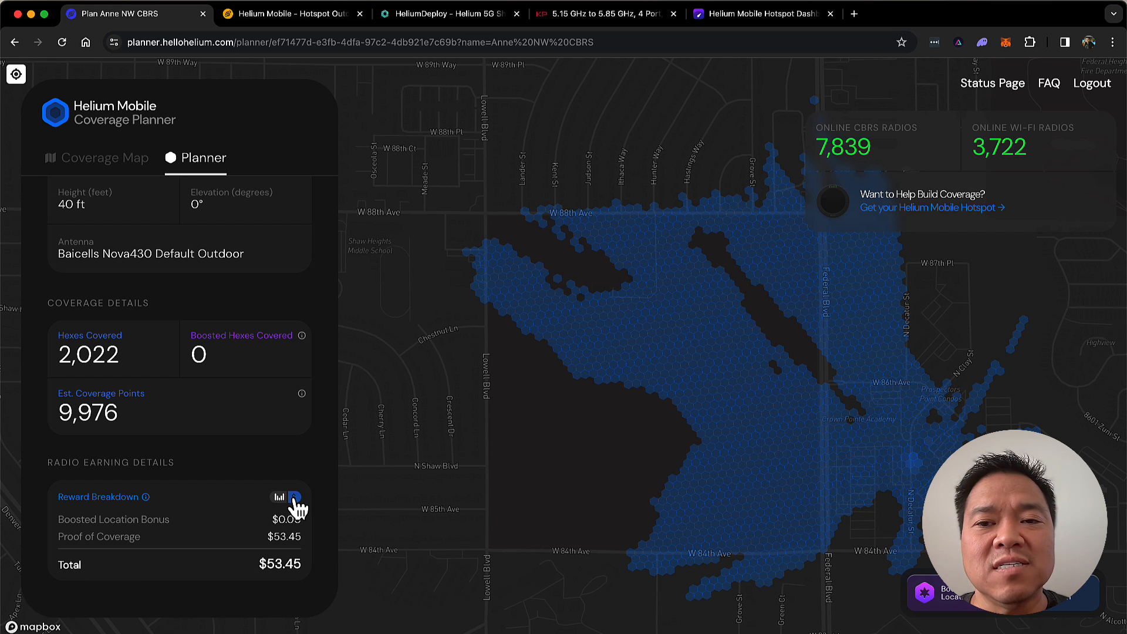
mouse_move(700, 449)
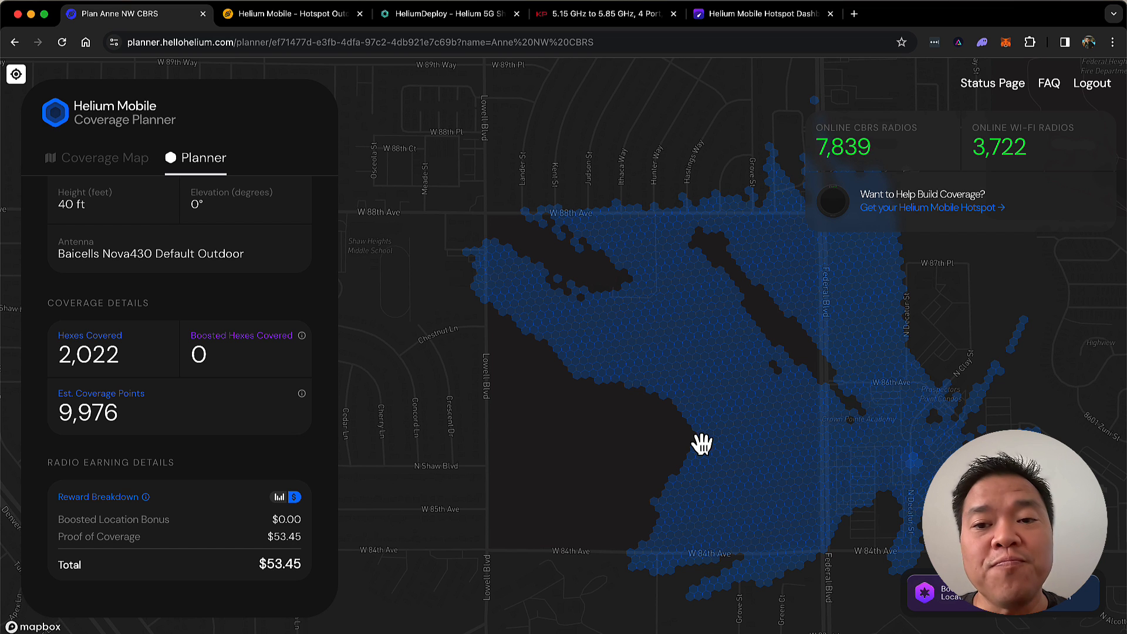
mouse_move(904, 455)
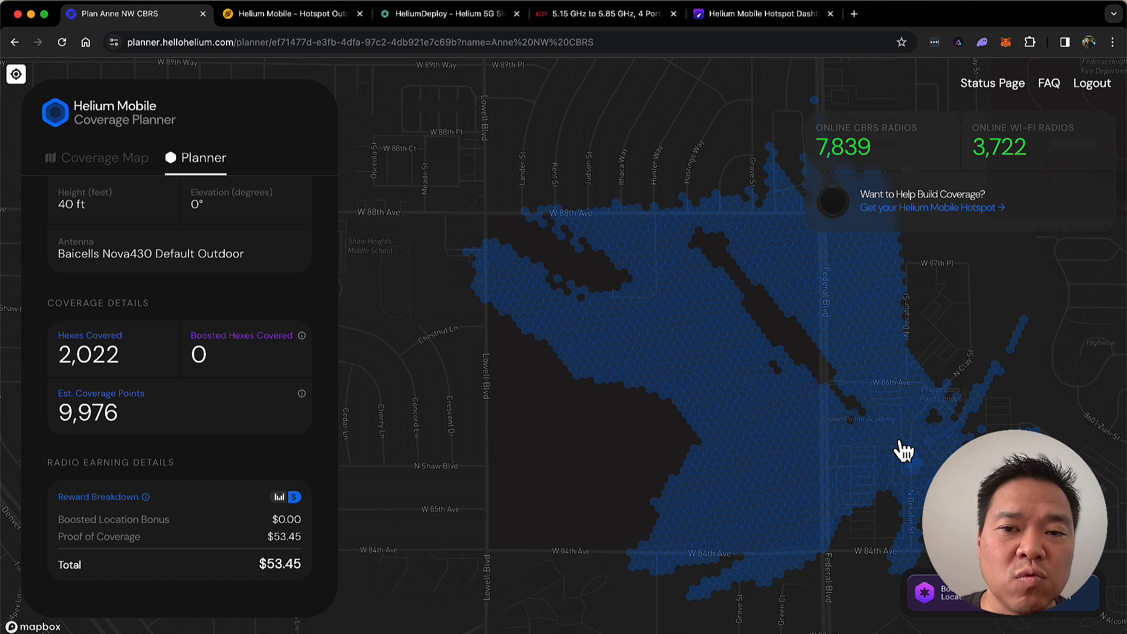
mouse_move(225, 473)
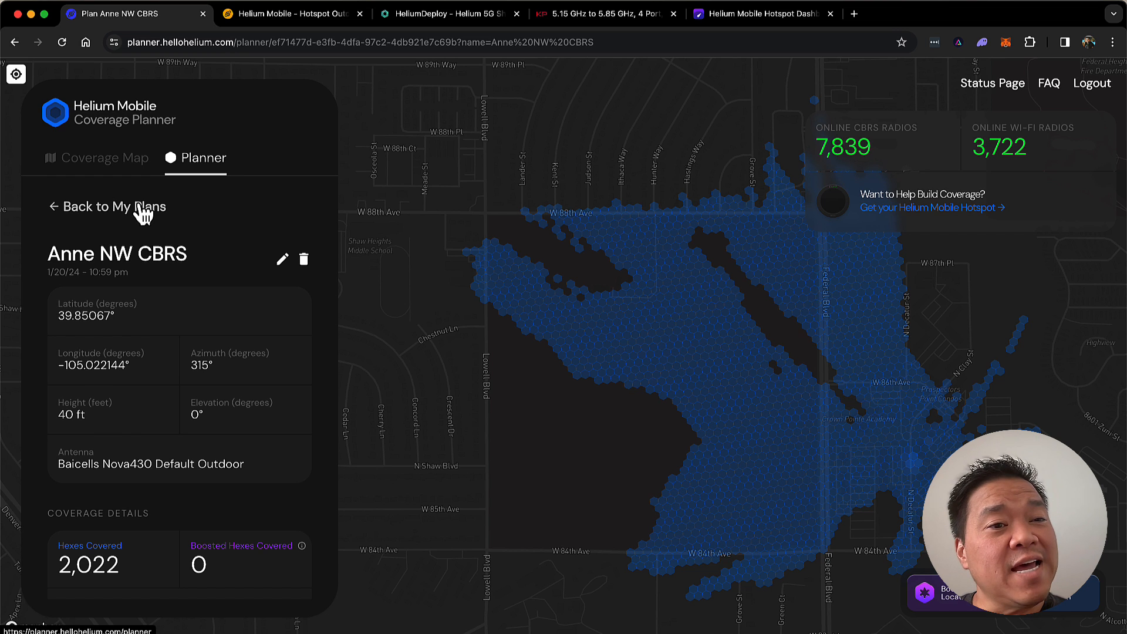
left_click(108, 206)
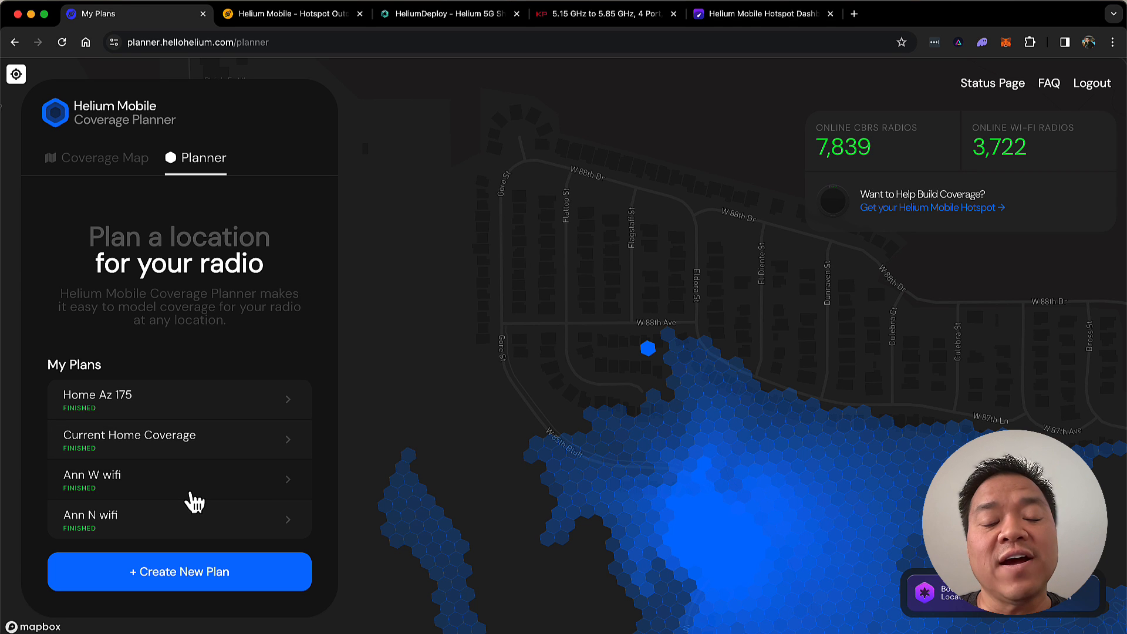
mouse_move(191, 529)
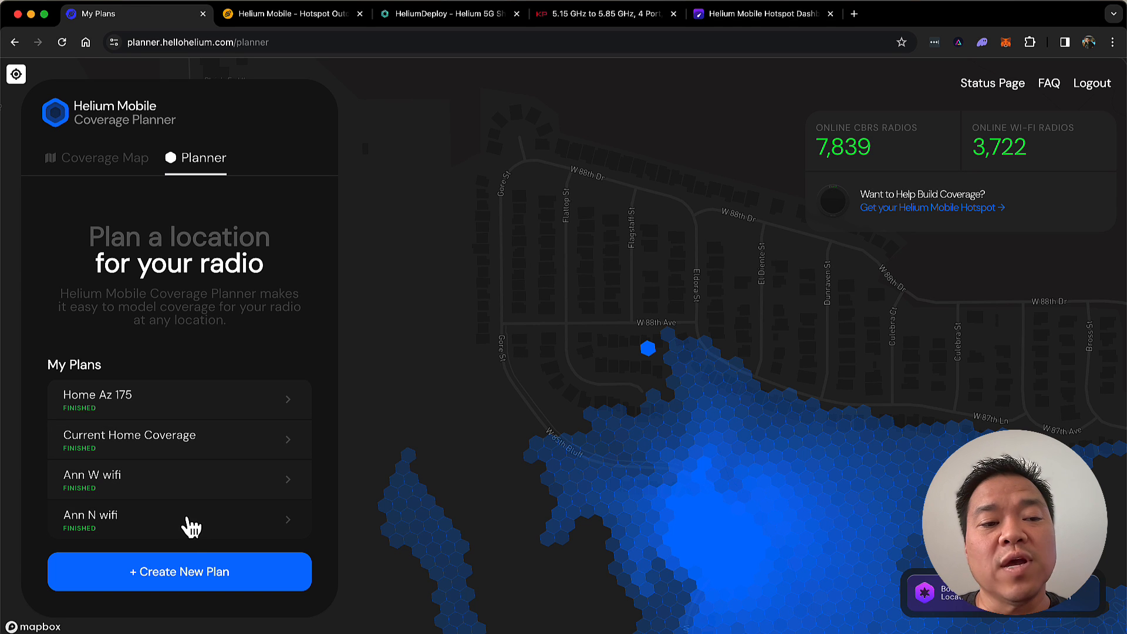
left_click(179, 479)
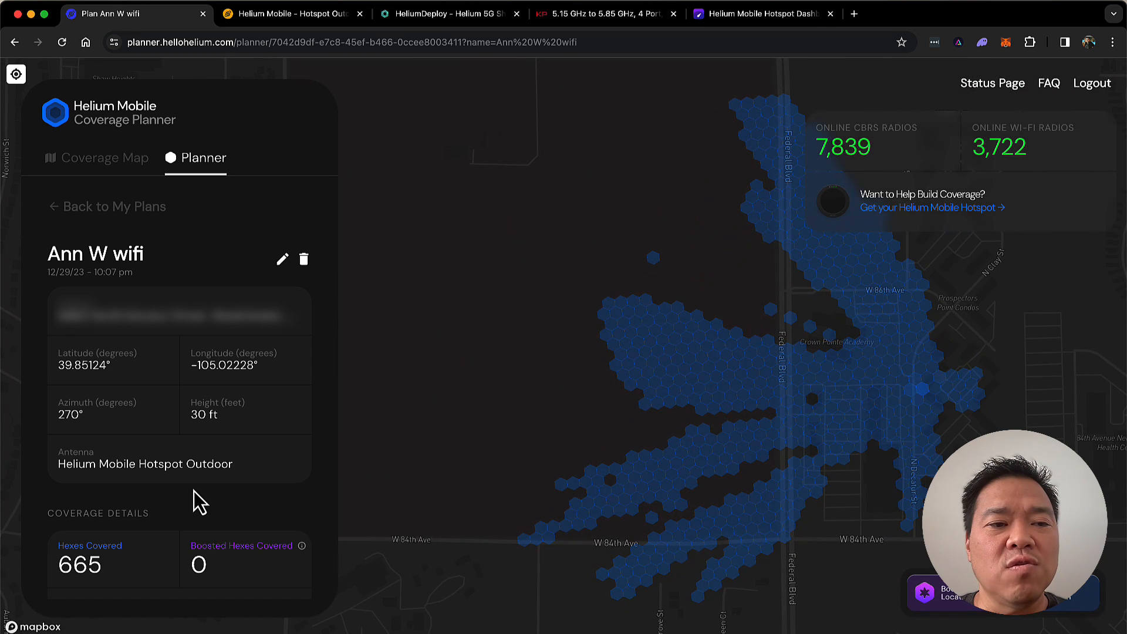
scroll("down", 3)
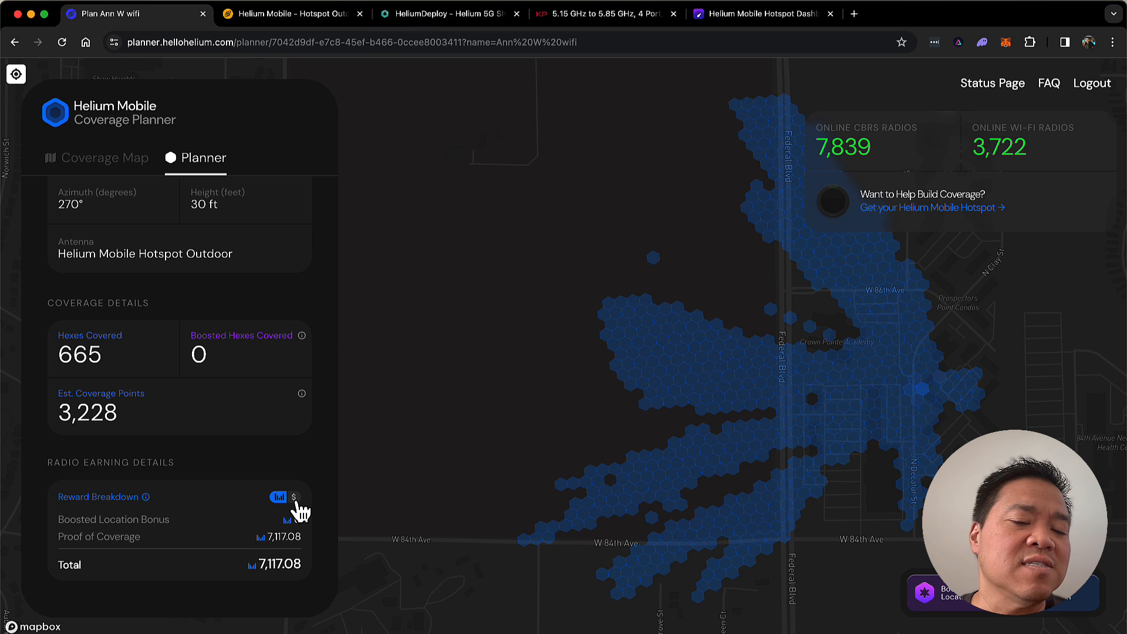
left_click(293, 497)
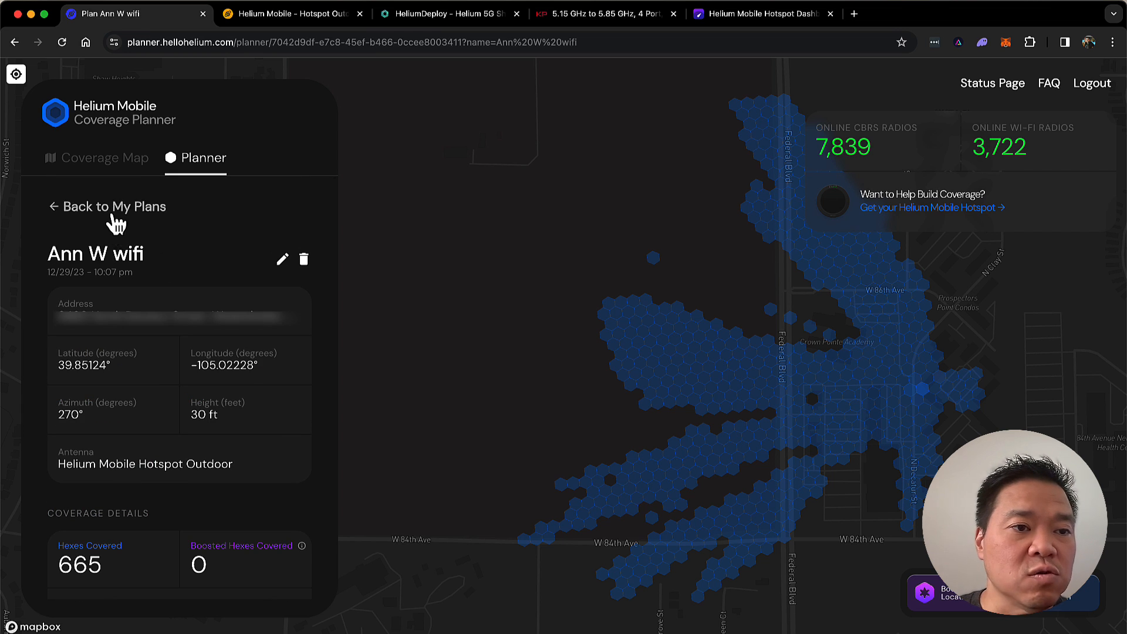
left_click(115, 206)
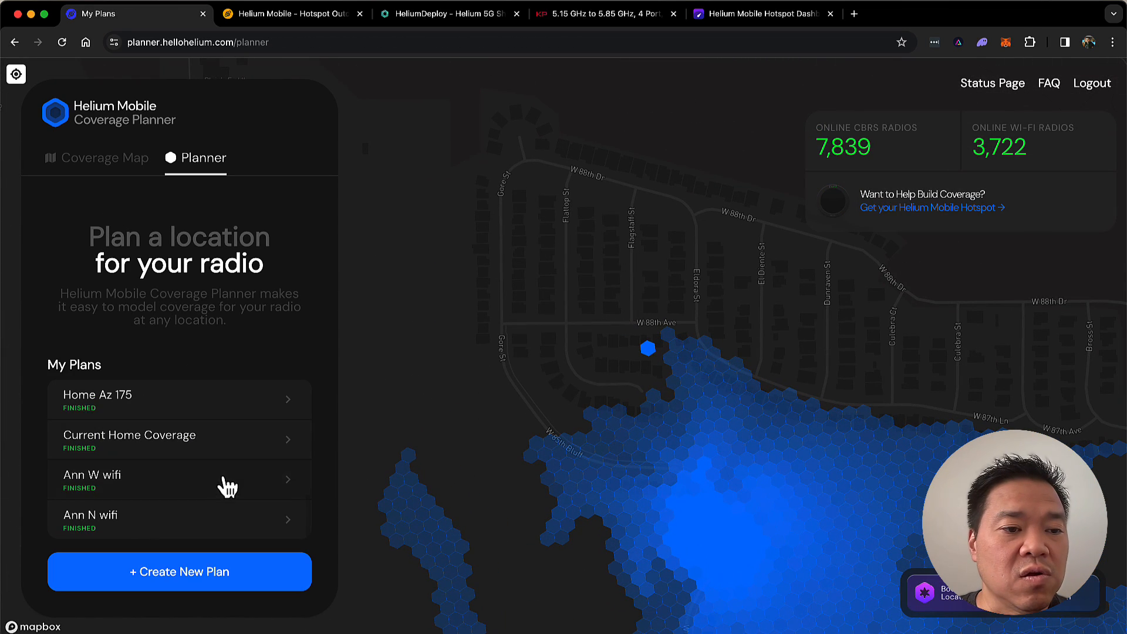
left_click(89, 519)
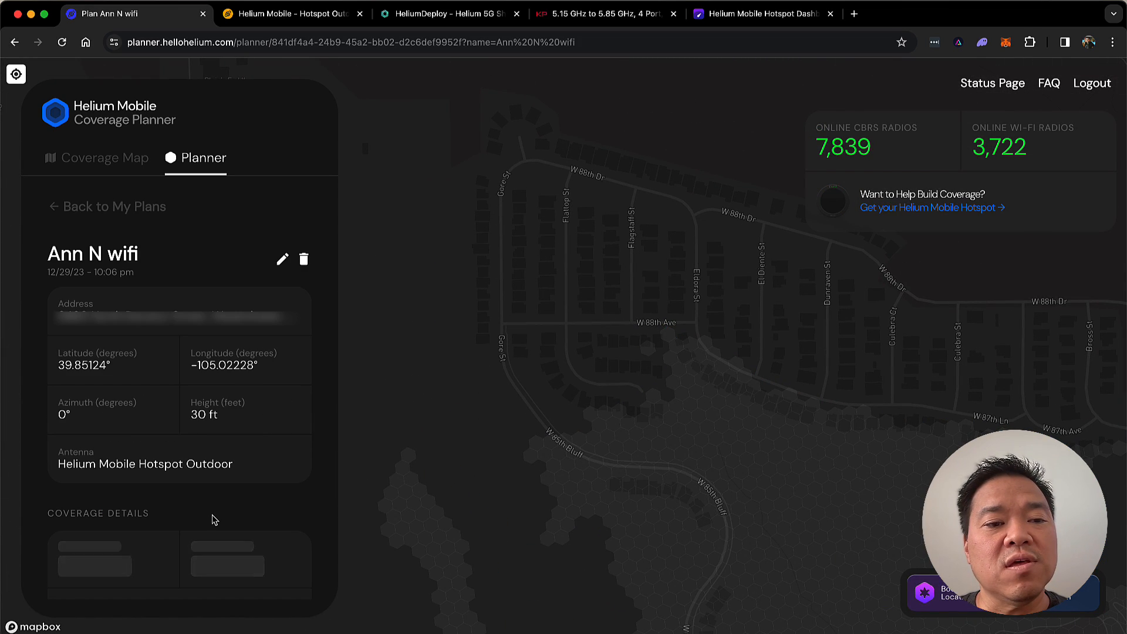
scroll("down", 3)
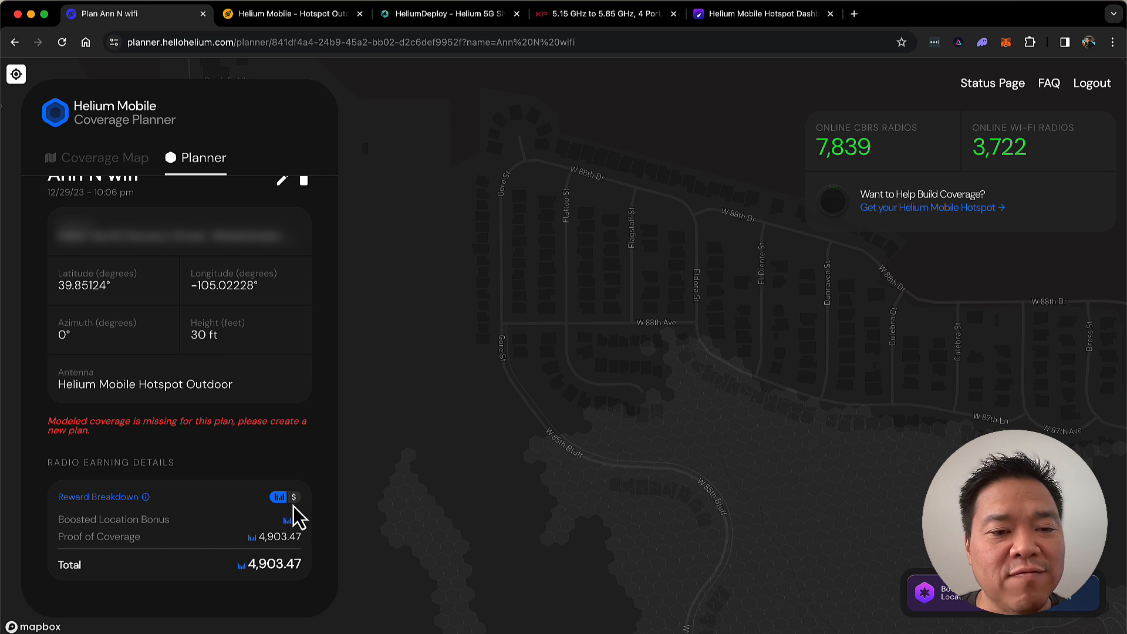
left_click(293, 496)
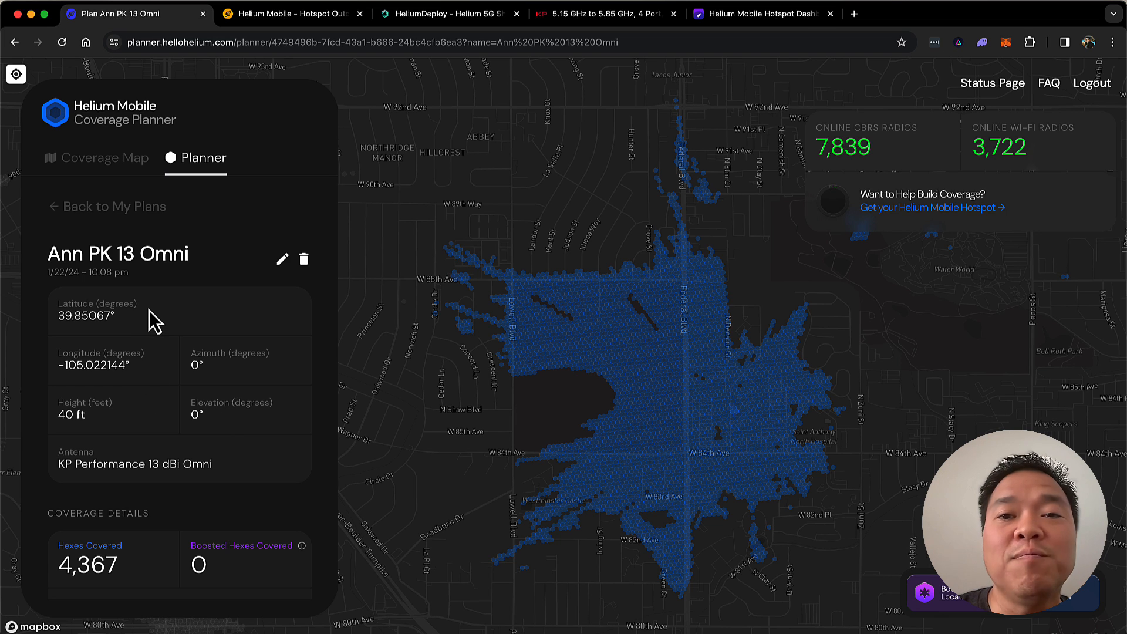
Show the Sour Purple Mouse hotspot's Location section with its latitude and longitude.
left_click(763, 13)
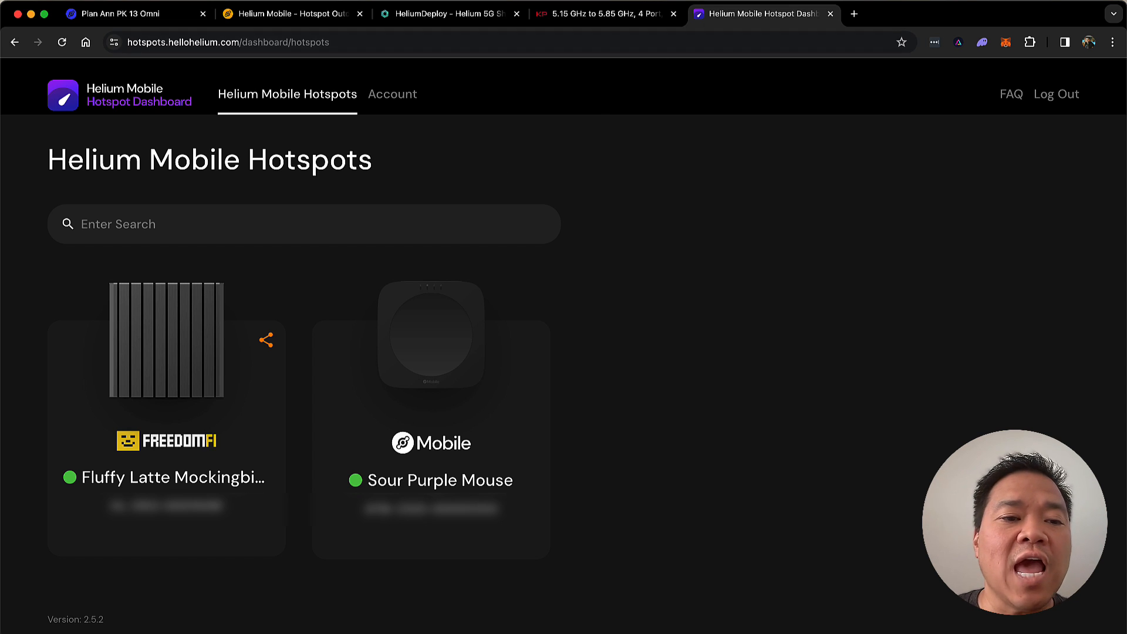
mouse_move(421, 371)
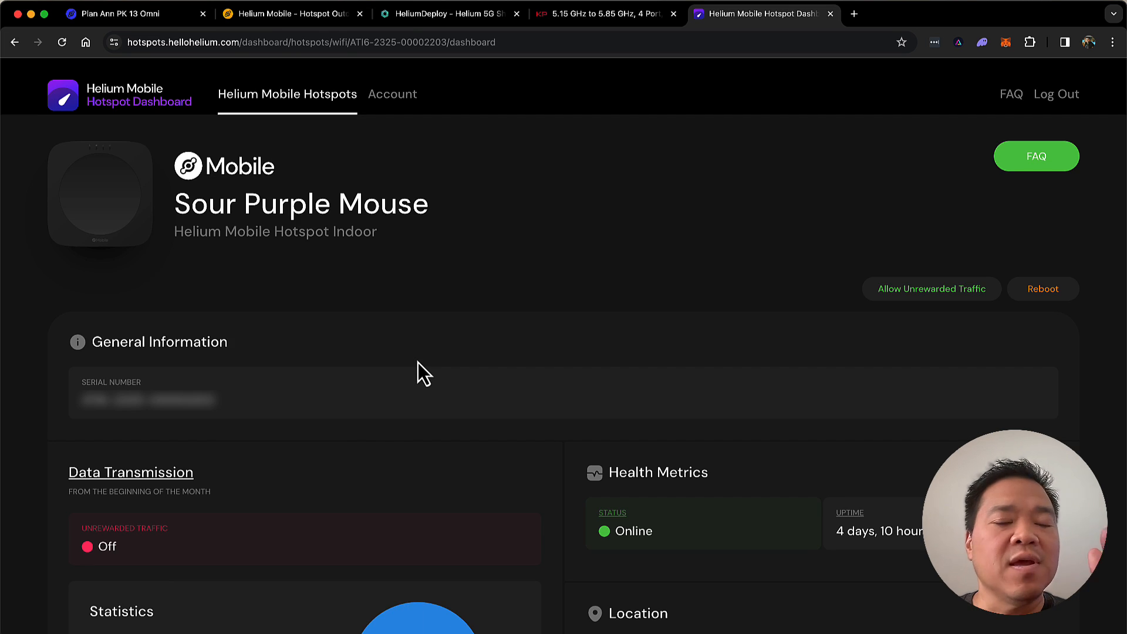
scroll("down", 3)
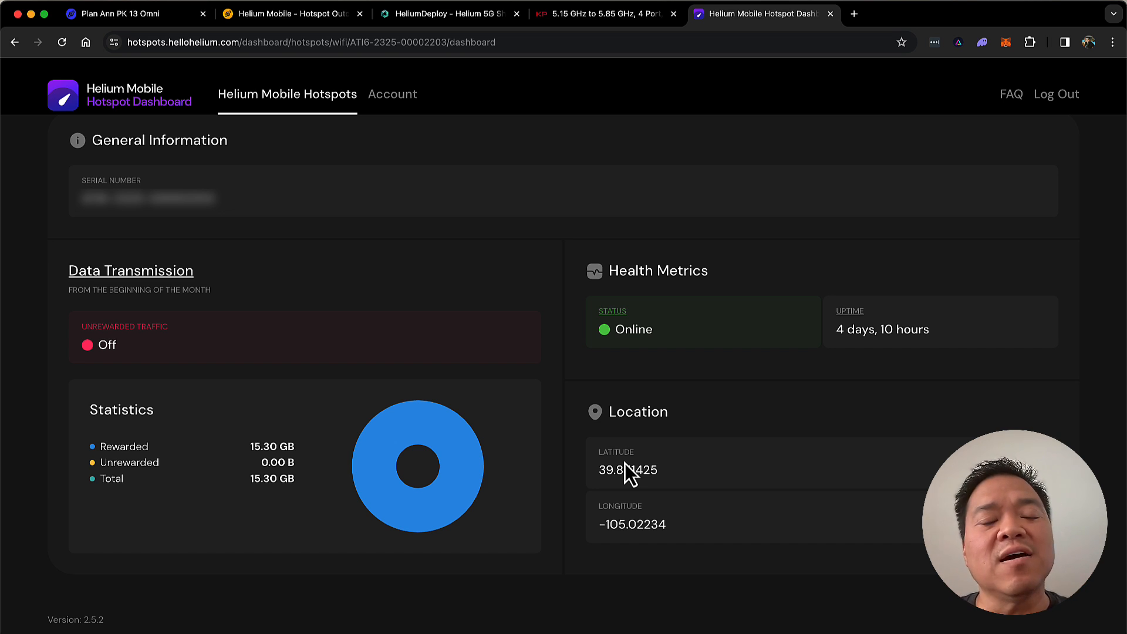
mouse_move(40, 41)
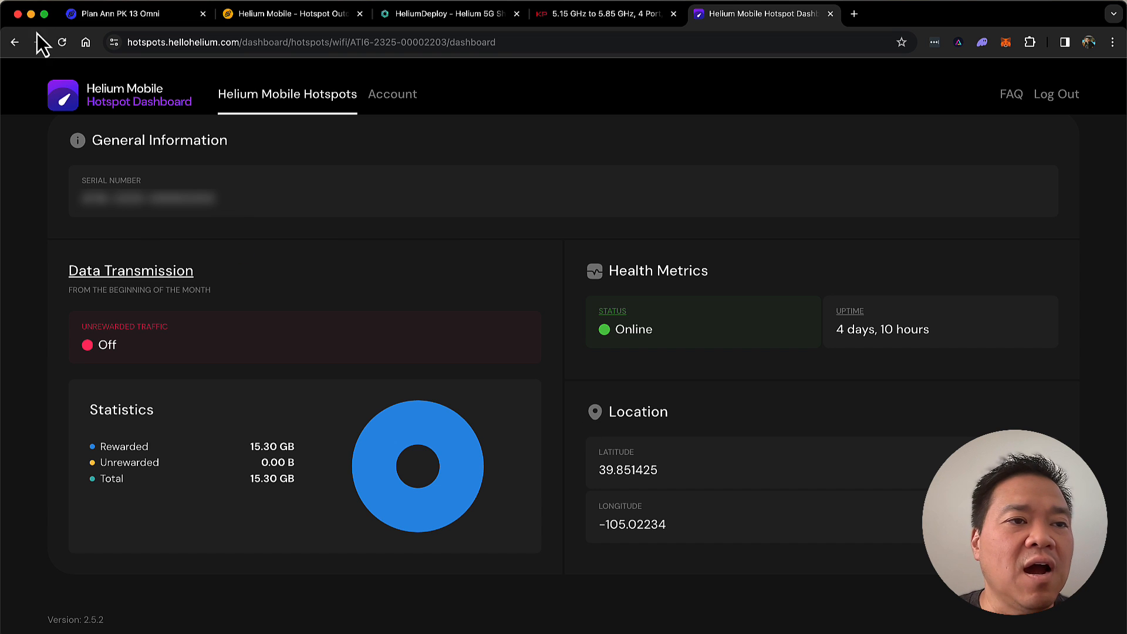
From Fluffy Latte Mockingbird, show CBRS radio 1436's details and its location coordinates.
left_click(16, 43)
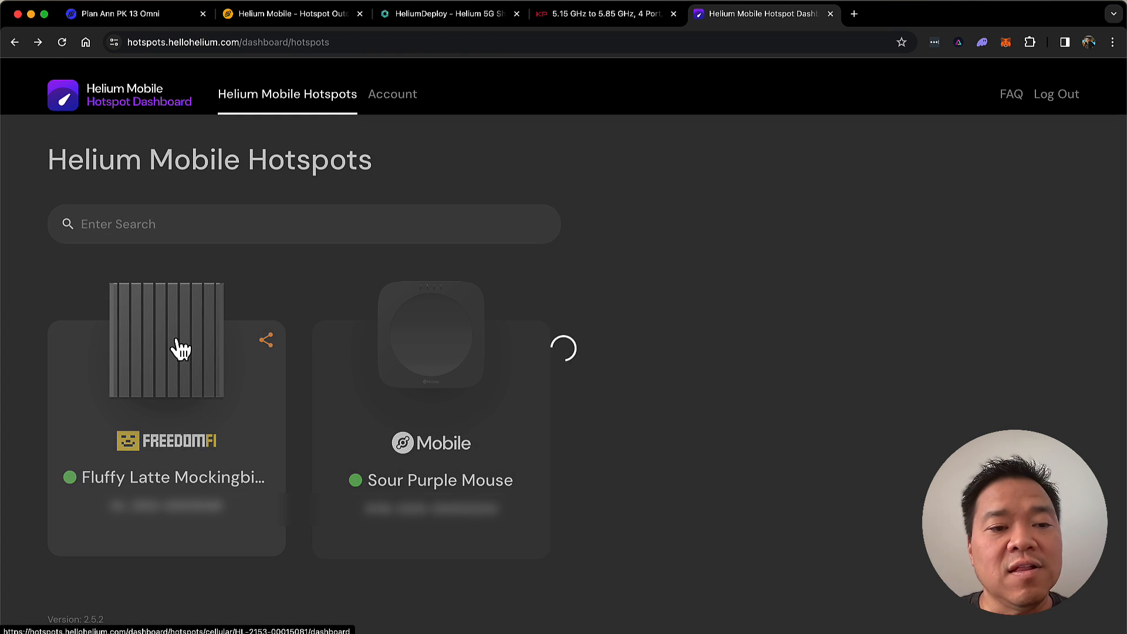
left_click(179, 353)
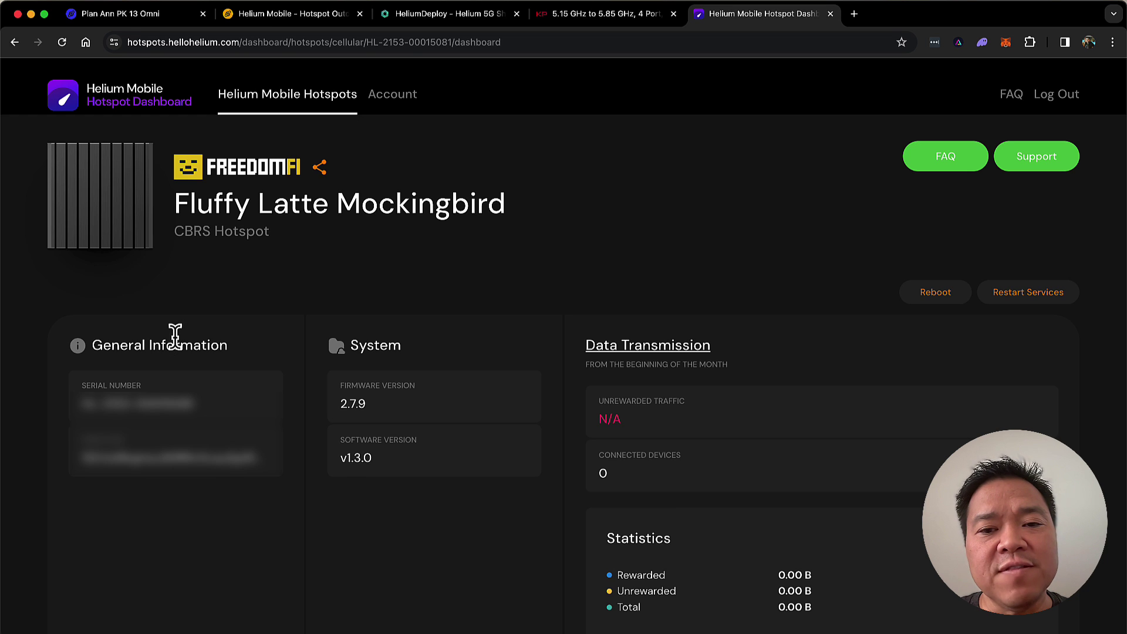
scroll("down", 3)
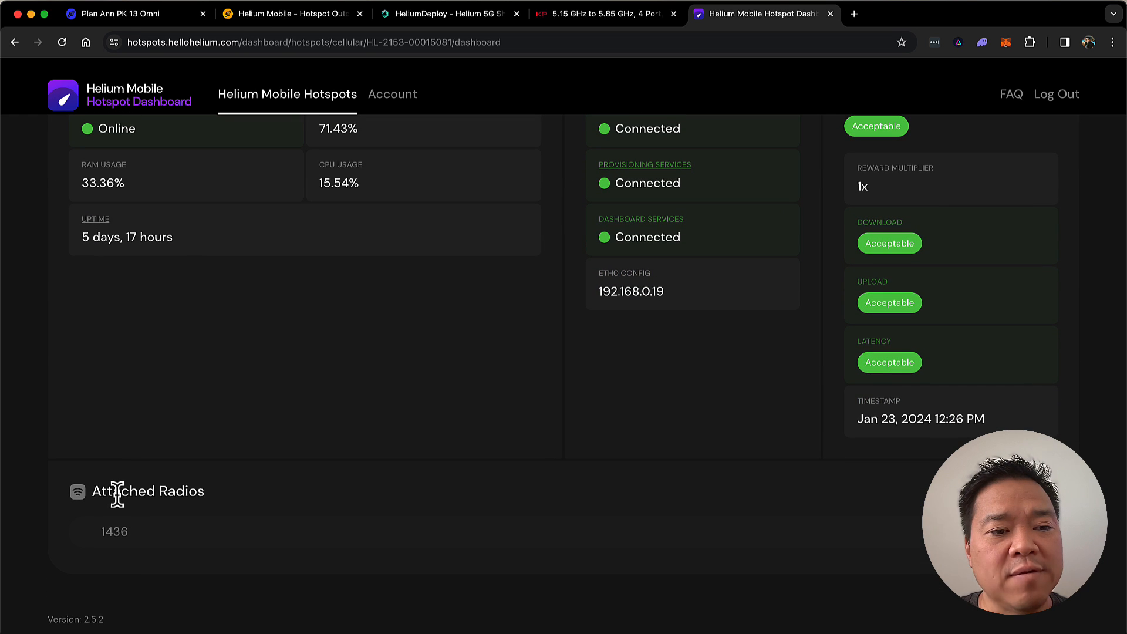
left_click(114, 531)
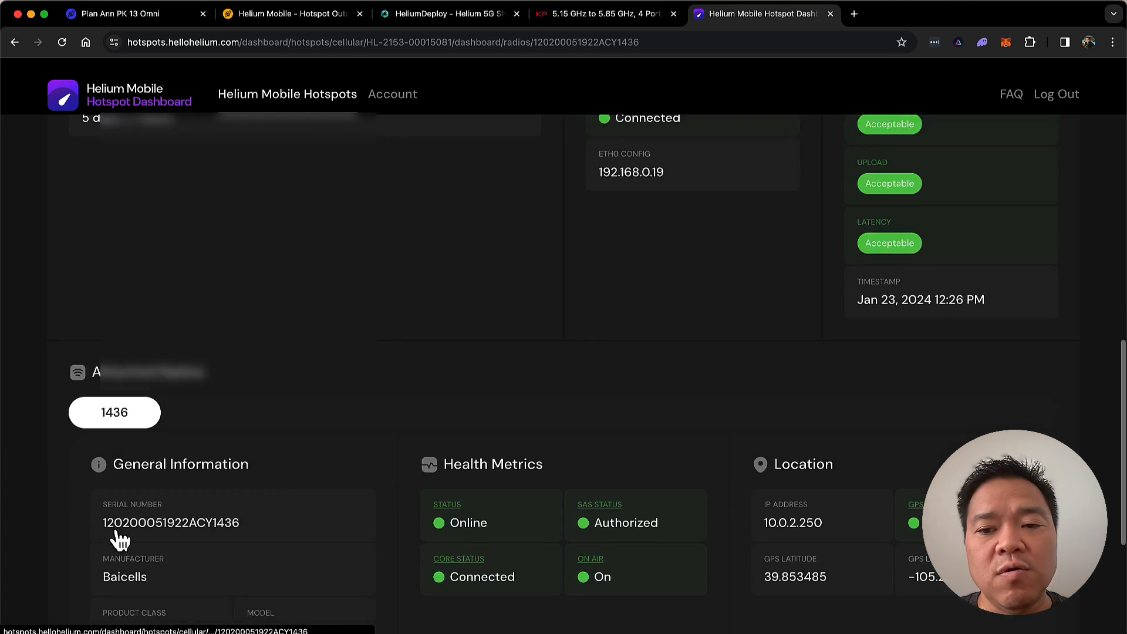
scroll("down", 3)
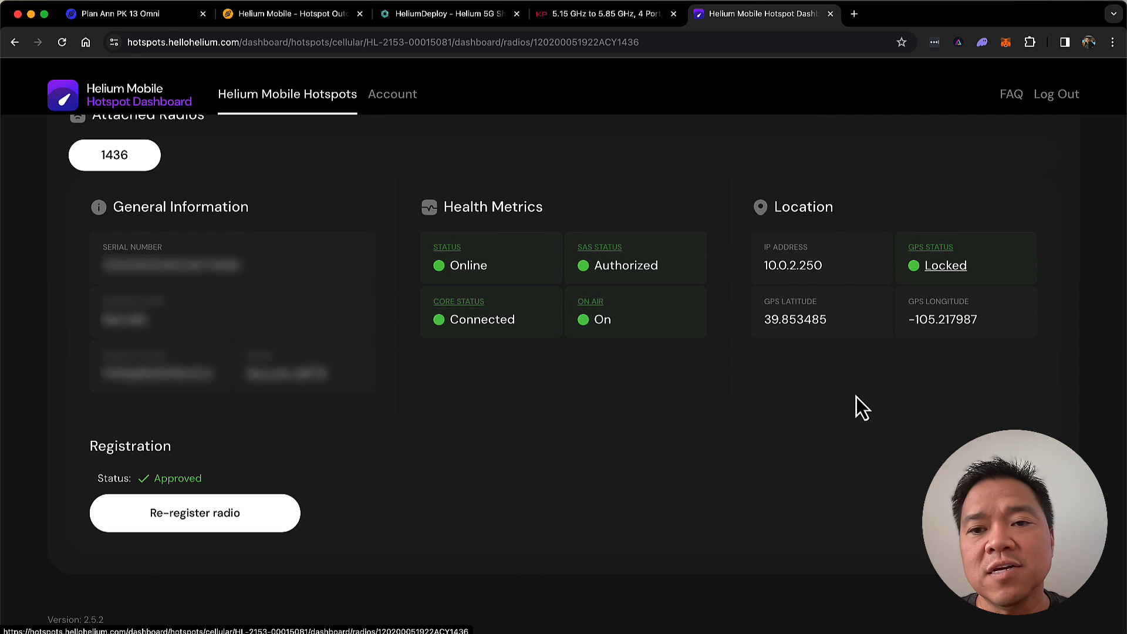
mouse_move(870, 371)
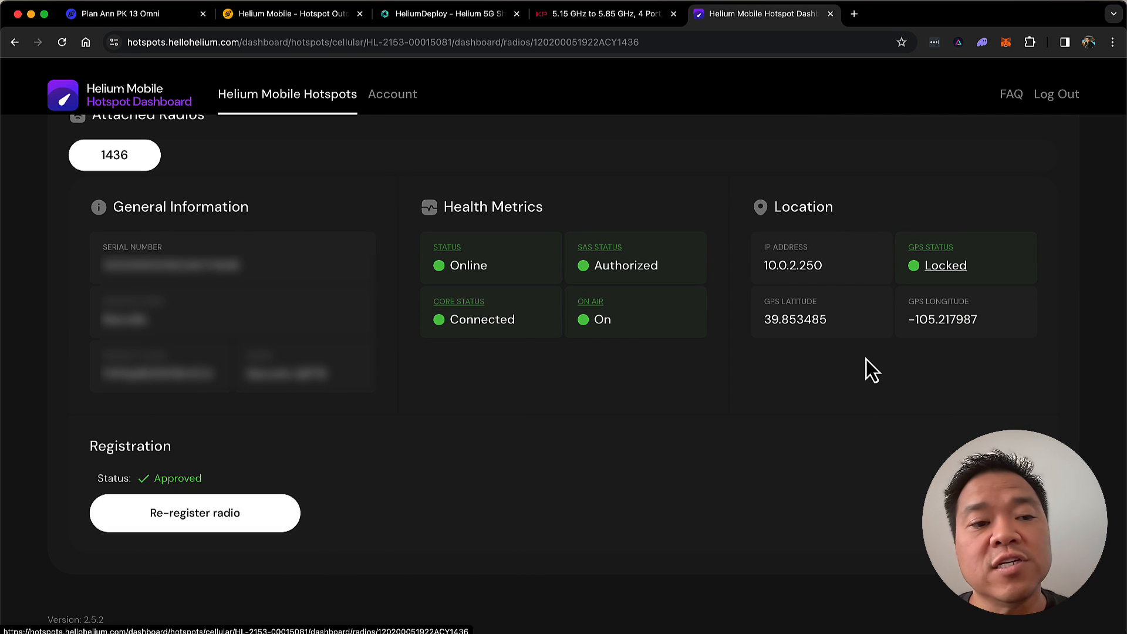